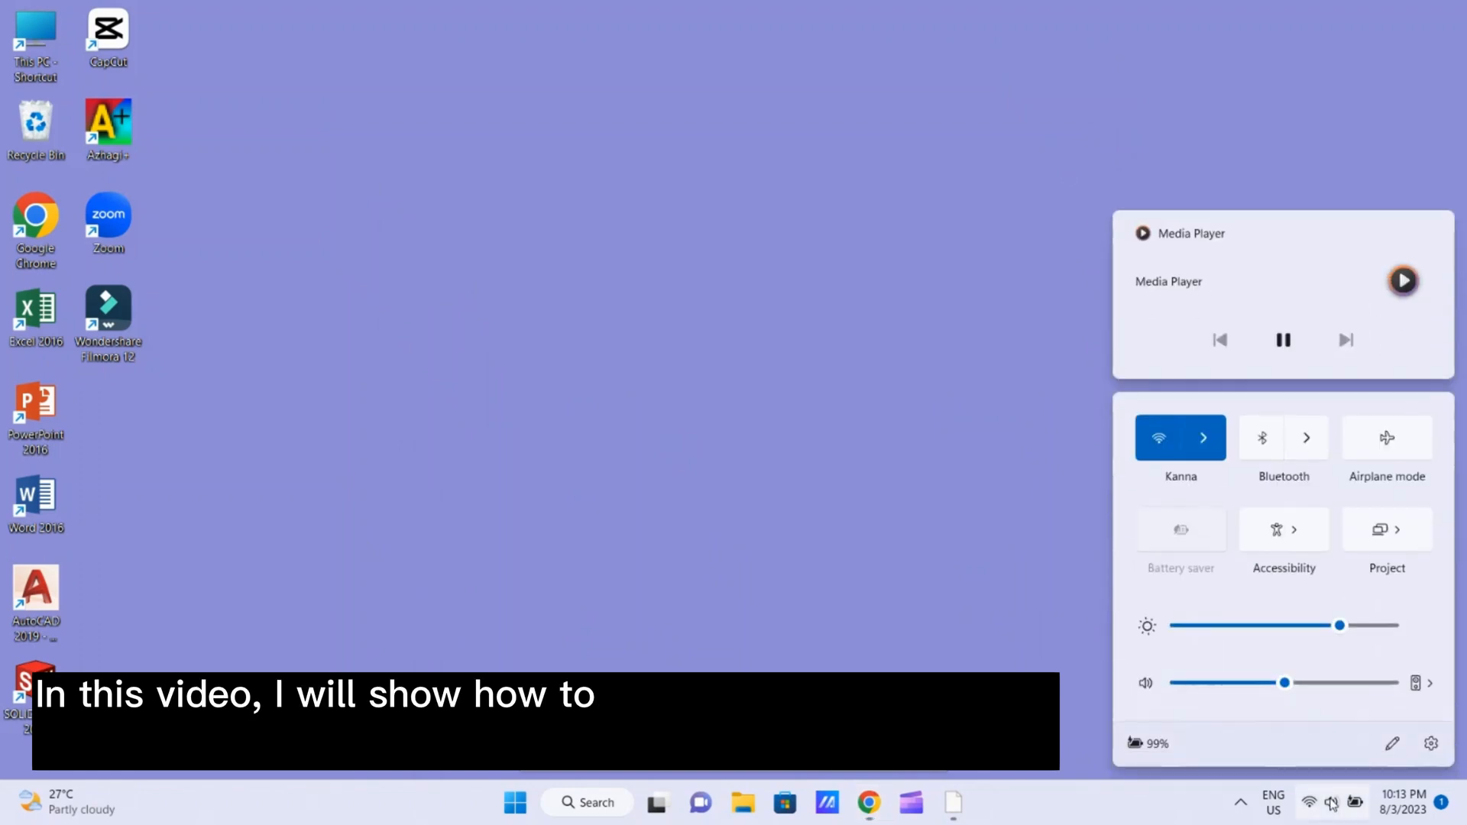
Step: Raise the system volume from about half to nearly full with the Quick Settings slider
left_click_drag(1283, 682, 1352, 681)
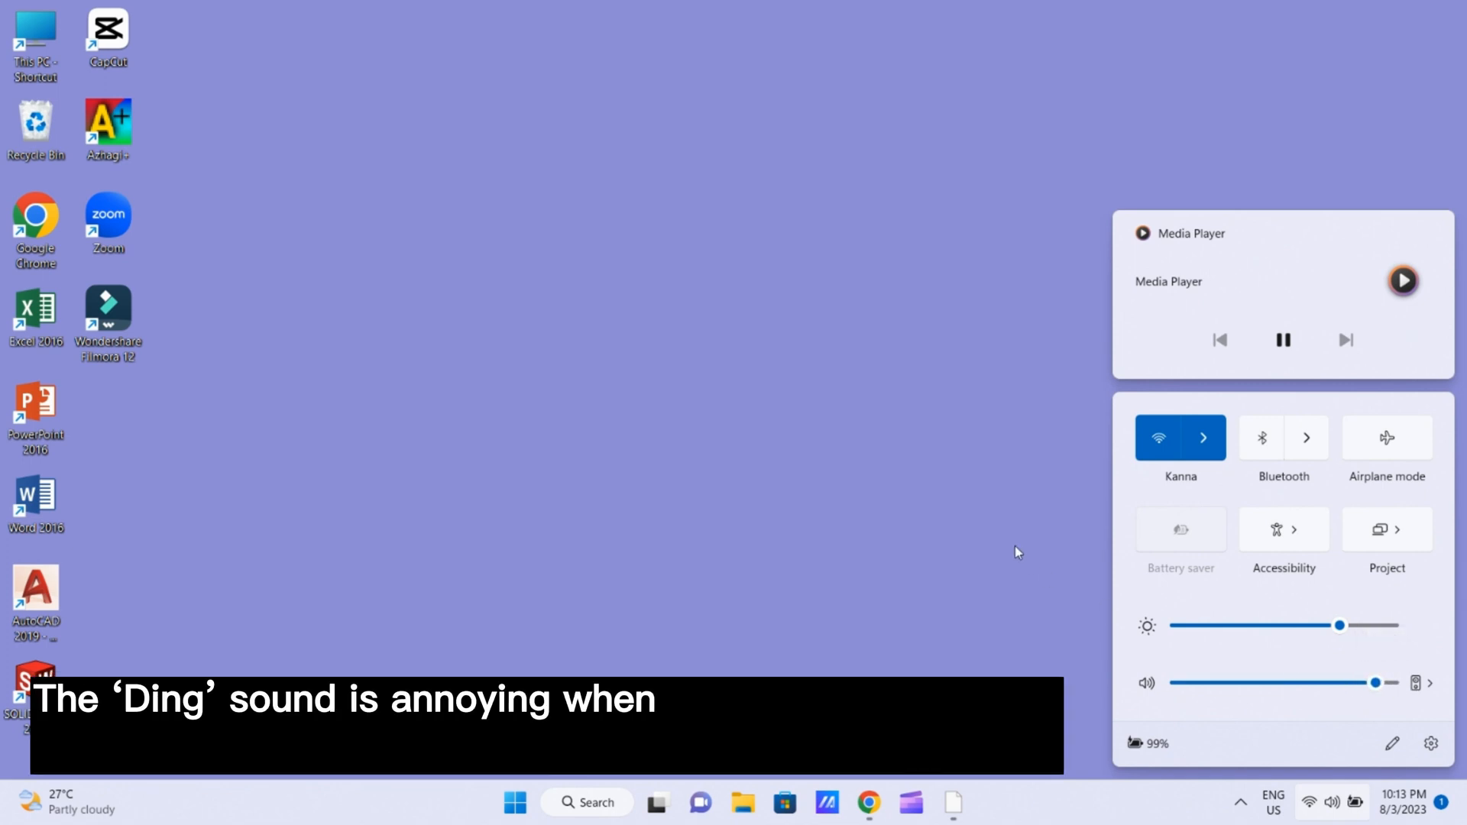
Step: Search Windows for 'control panel' to bring up the Control Panel best match
left_click(585, 802)
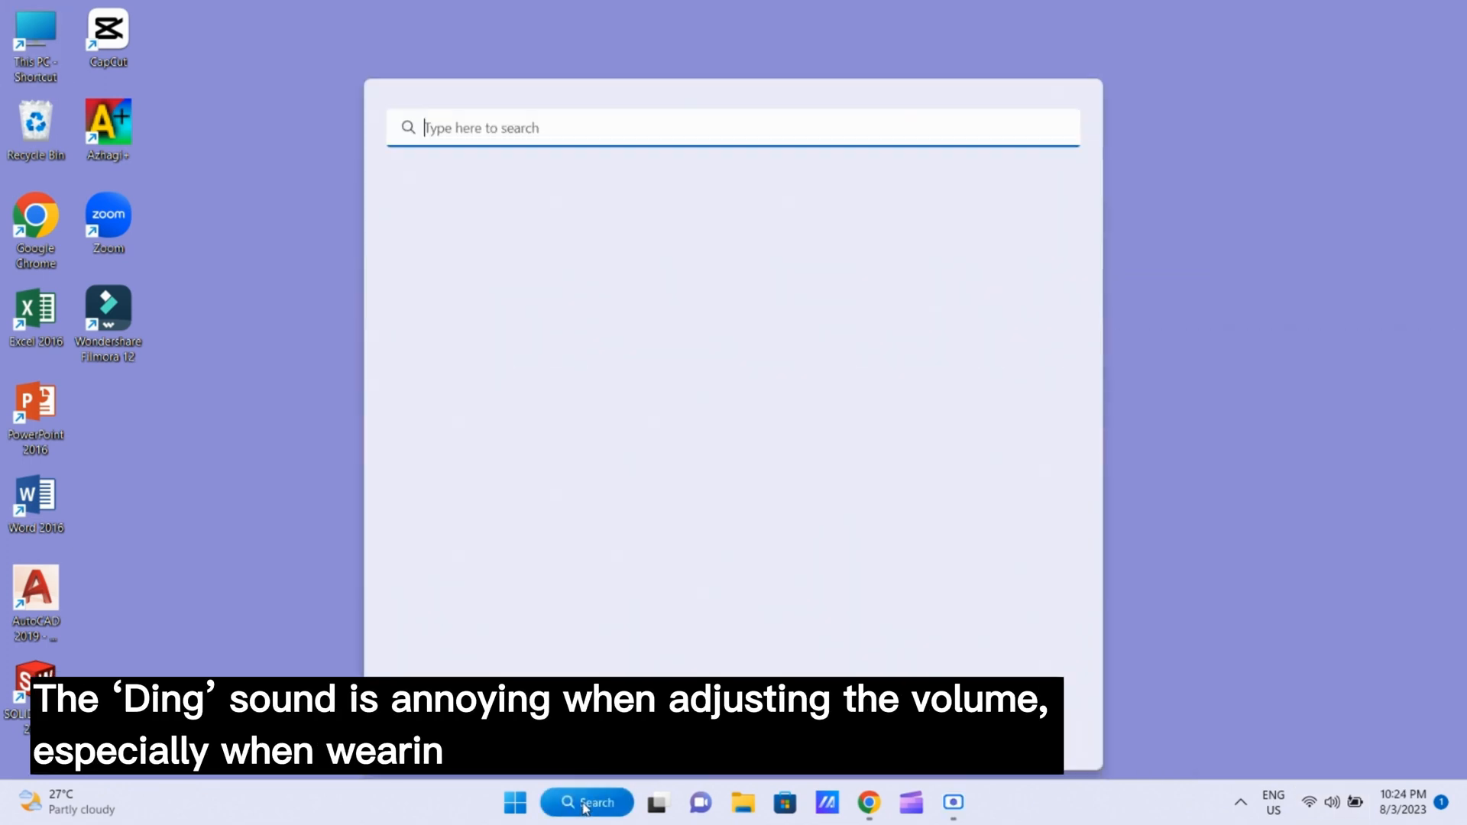
type("c")
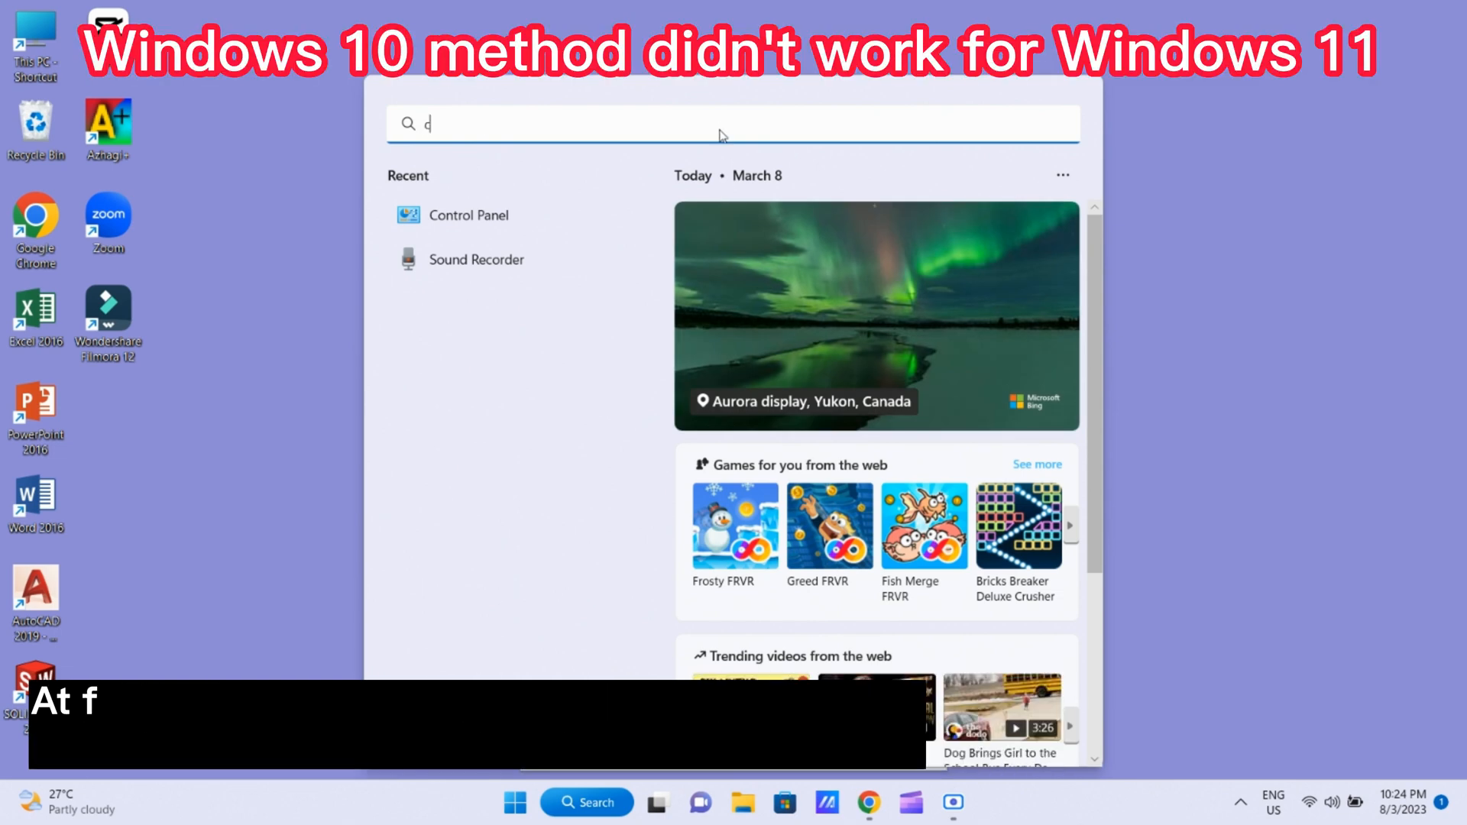
type("control")
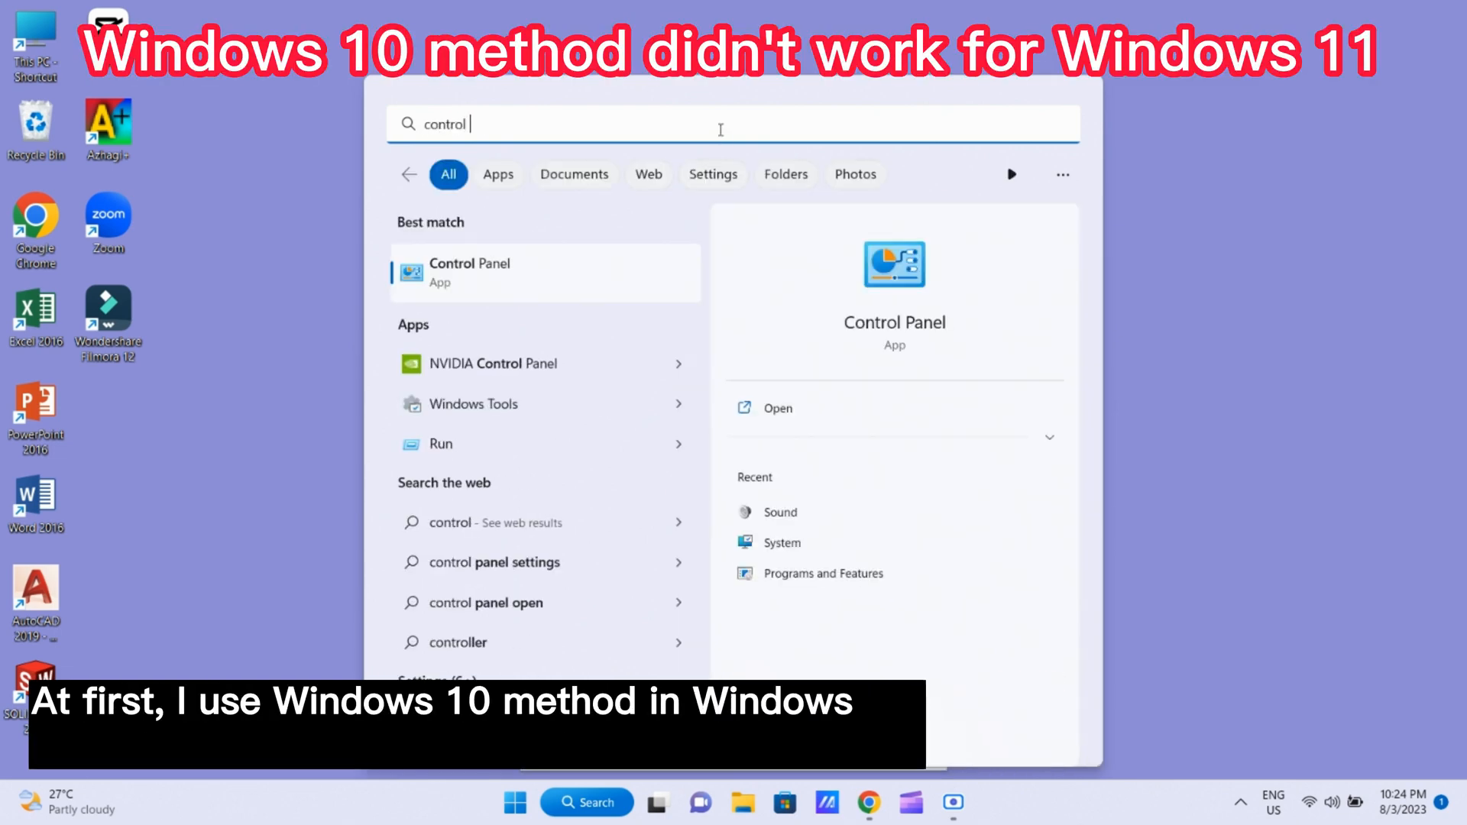
type("panel")
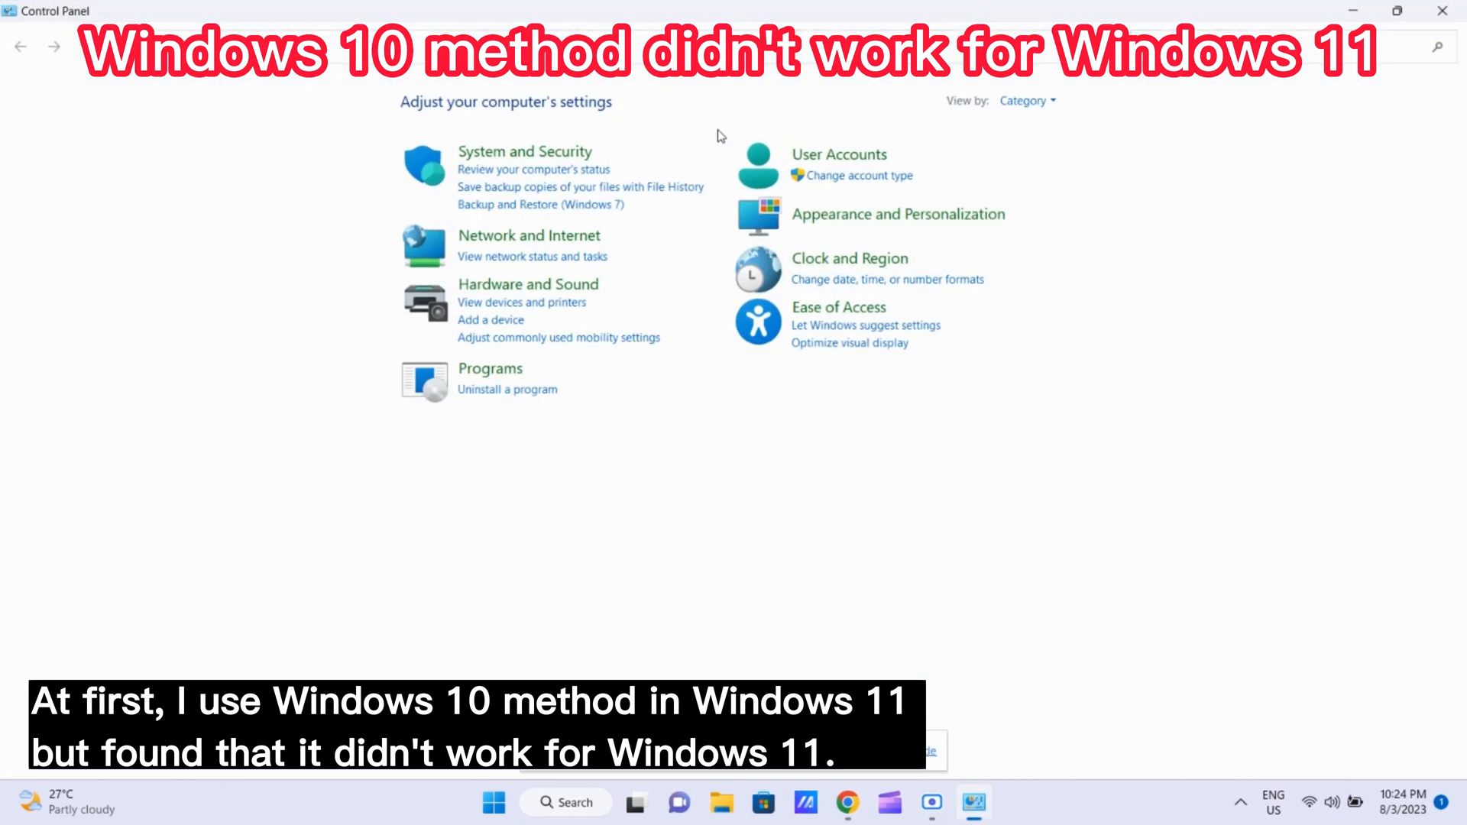
mouse_move(527, 284)
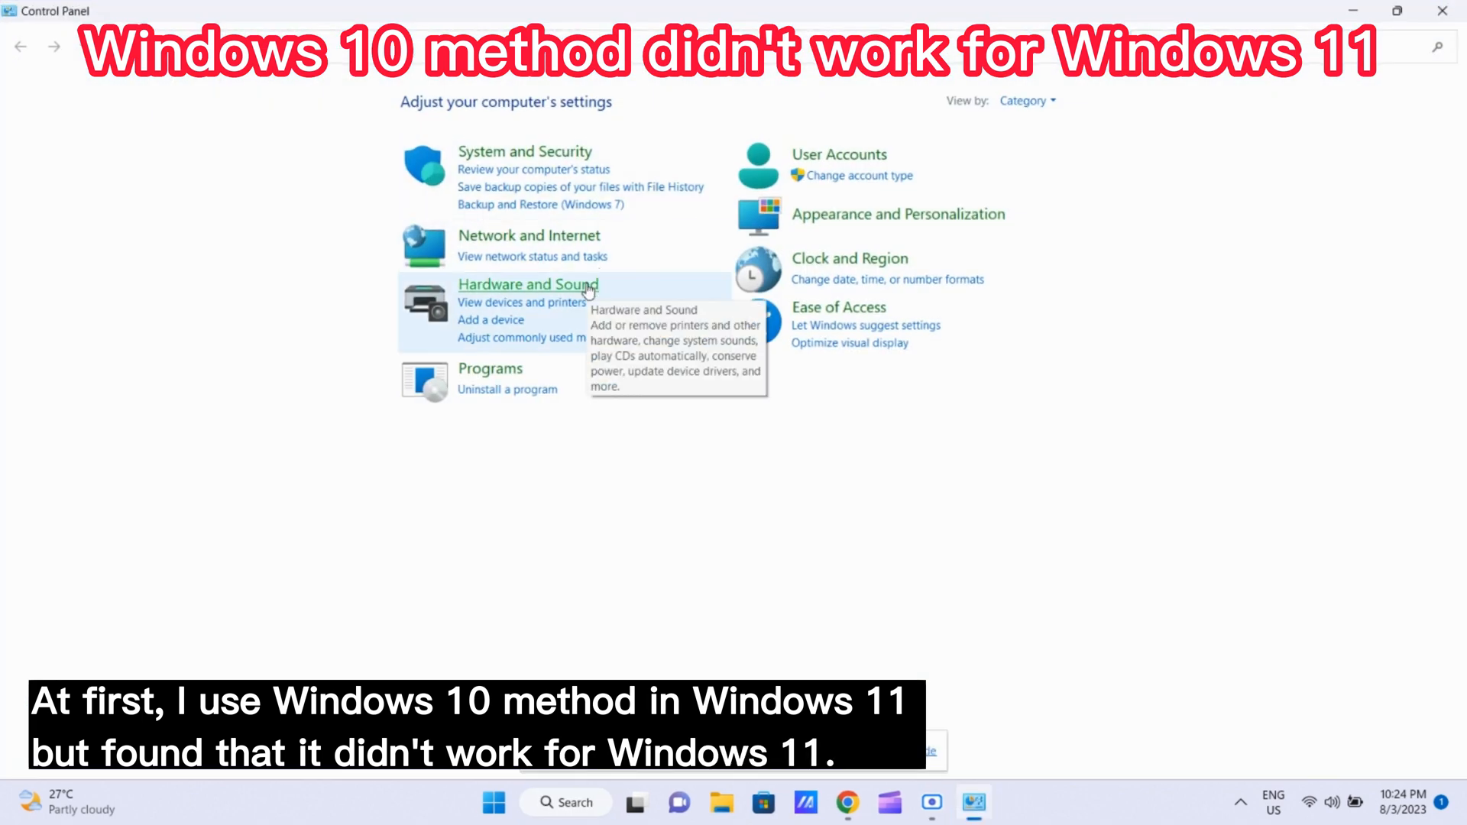
Step: From Hardware and Sound, briefly view the Sound dialog's event sounds list and close it
left_click(529, 284)
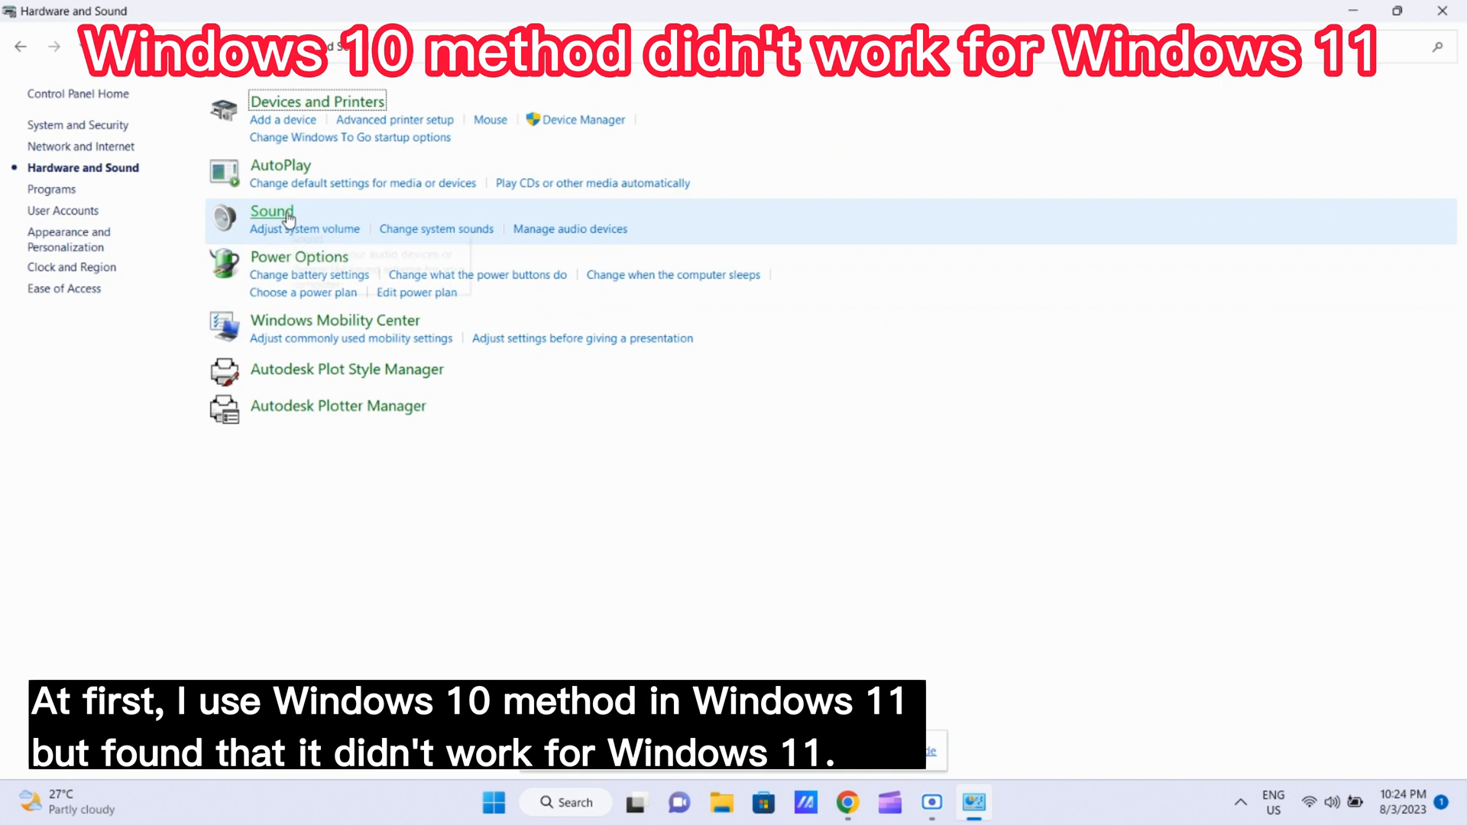
left_click(272, 211)
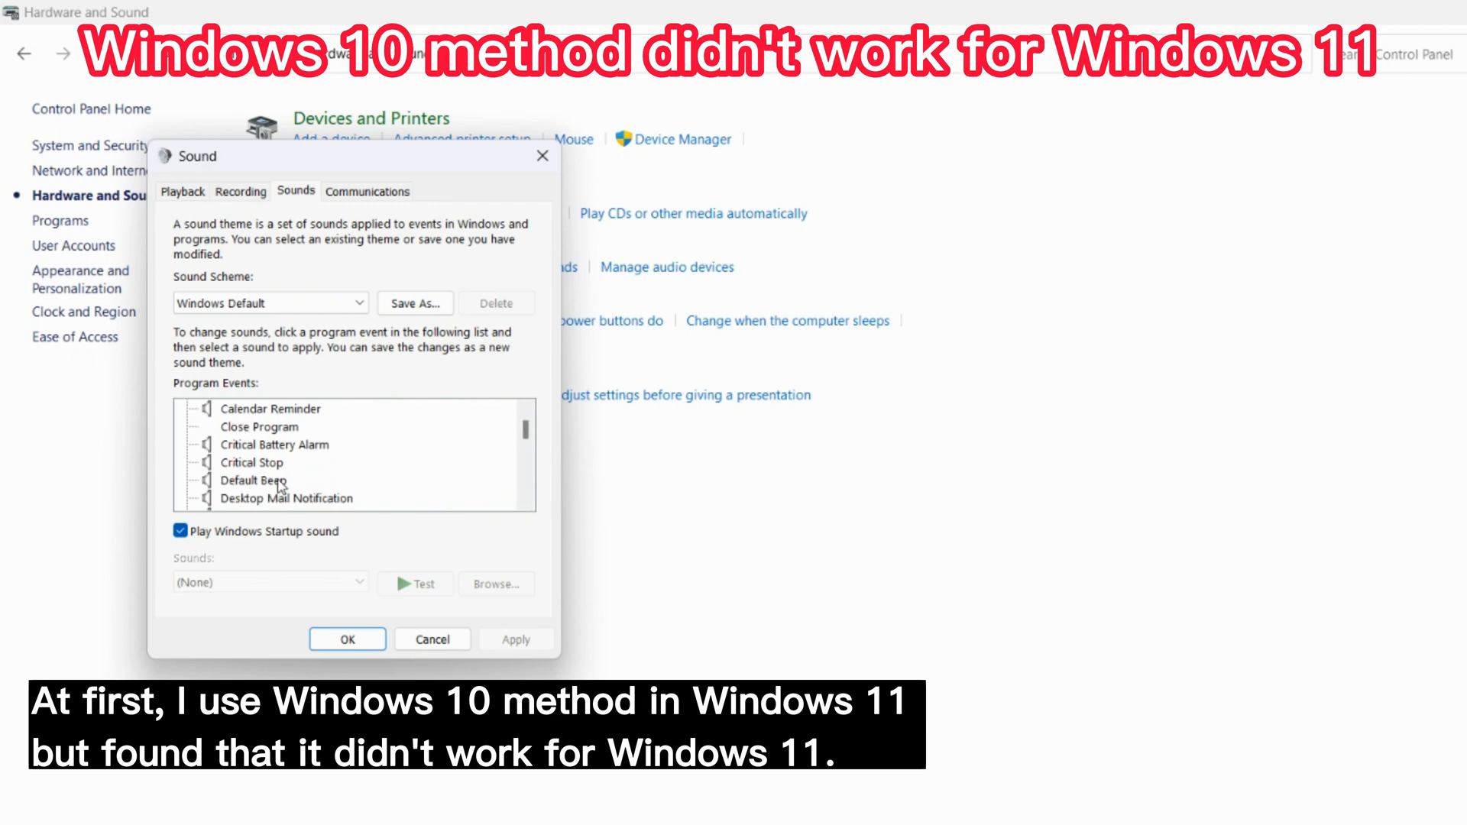
left_click(252, 480)
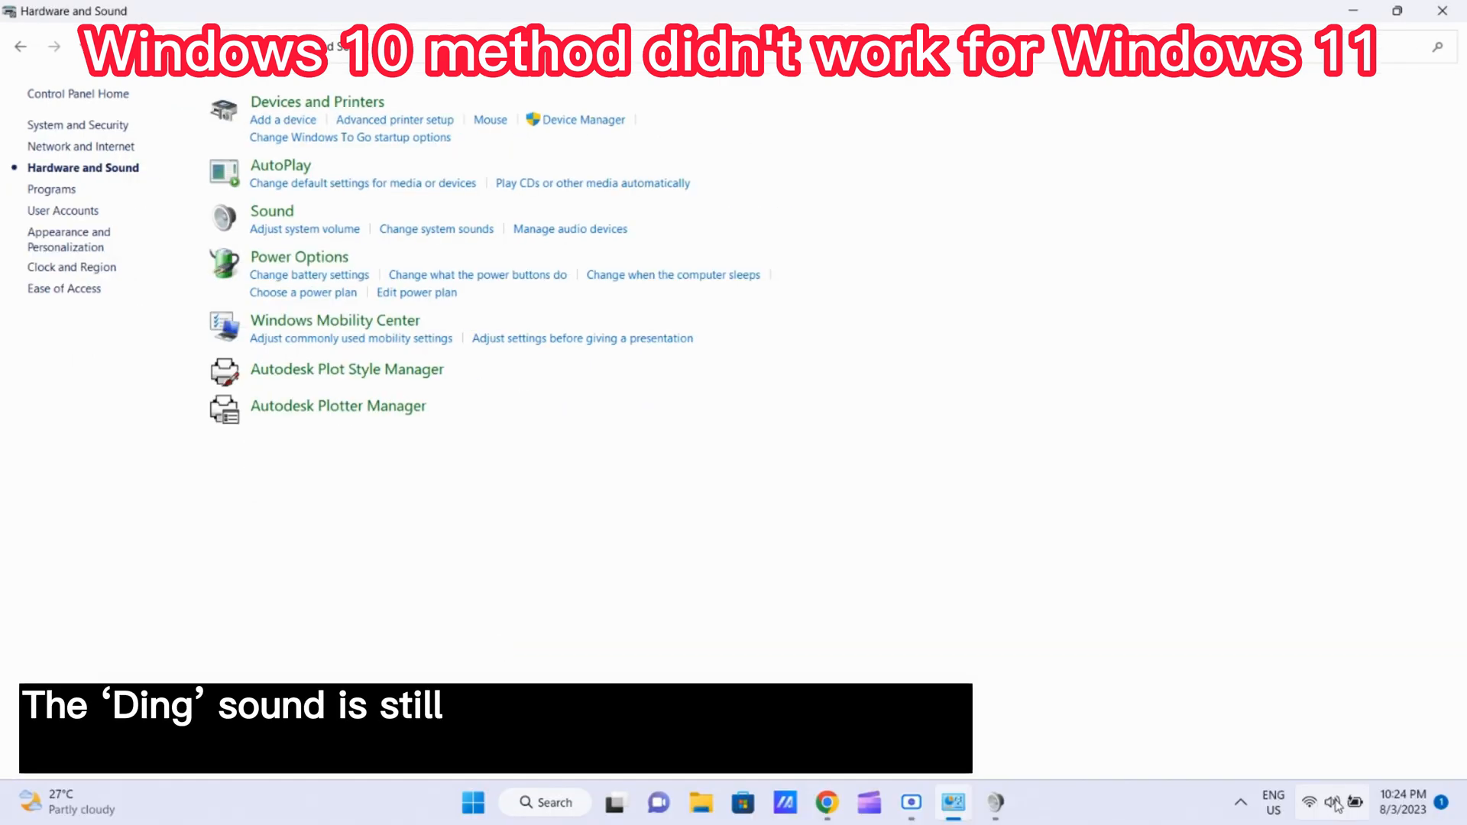
Step: Nudge the tray volume slider to hear whether the ding still plays
left_click(1332, 802)
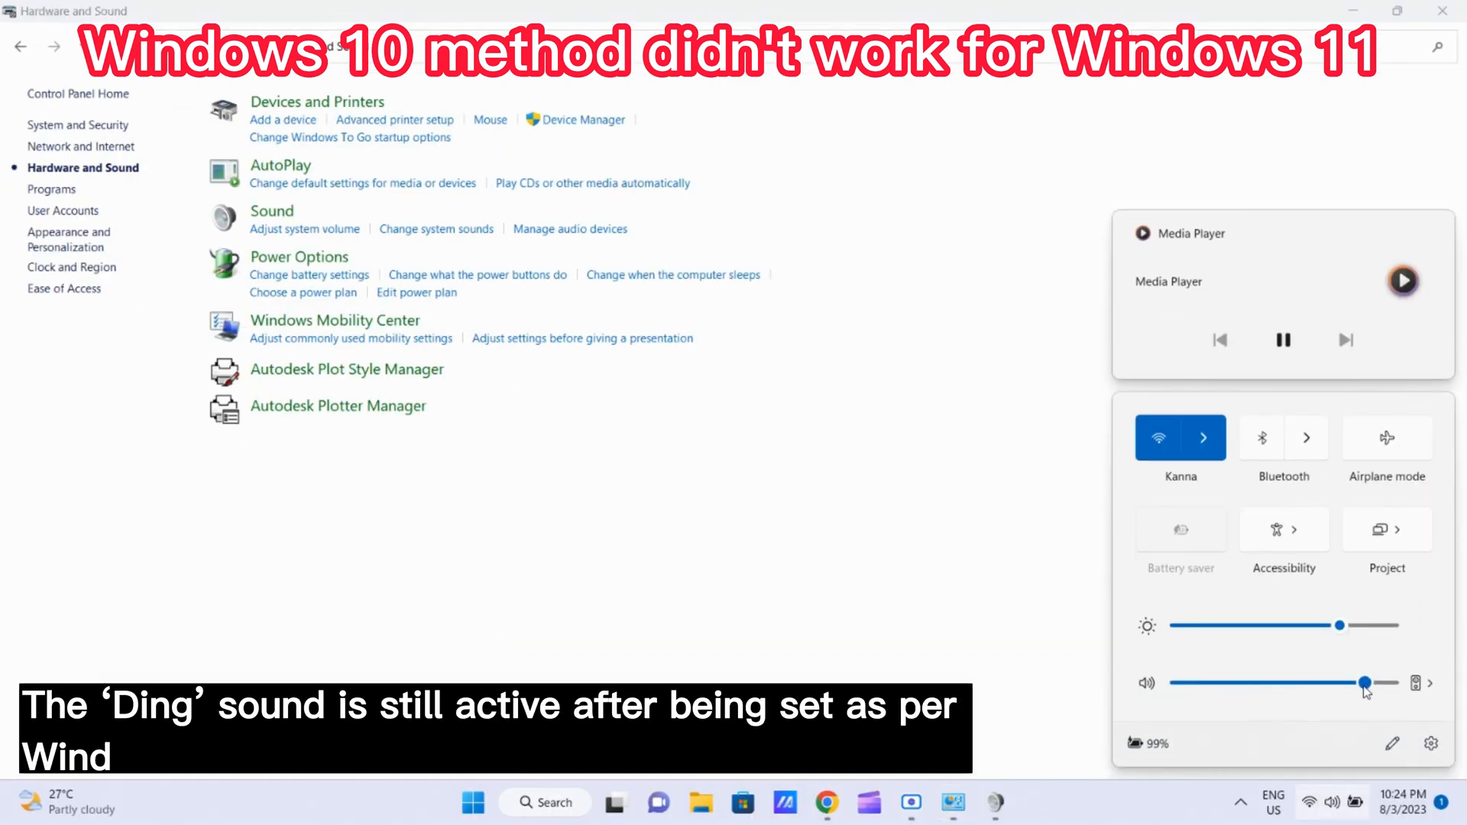
left_click_drag(1362, 683, 1389, 683)
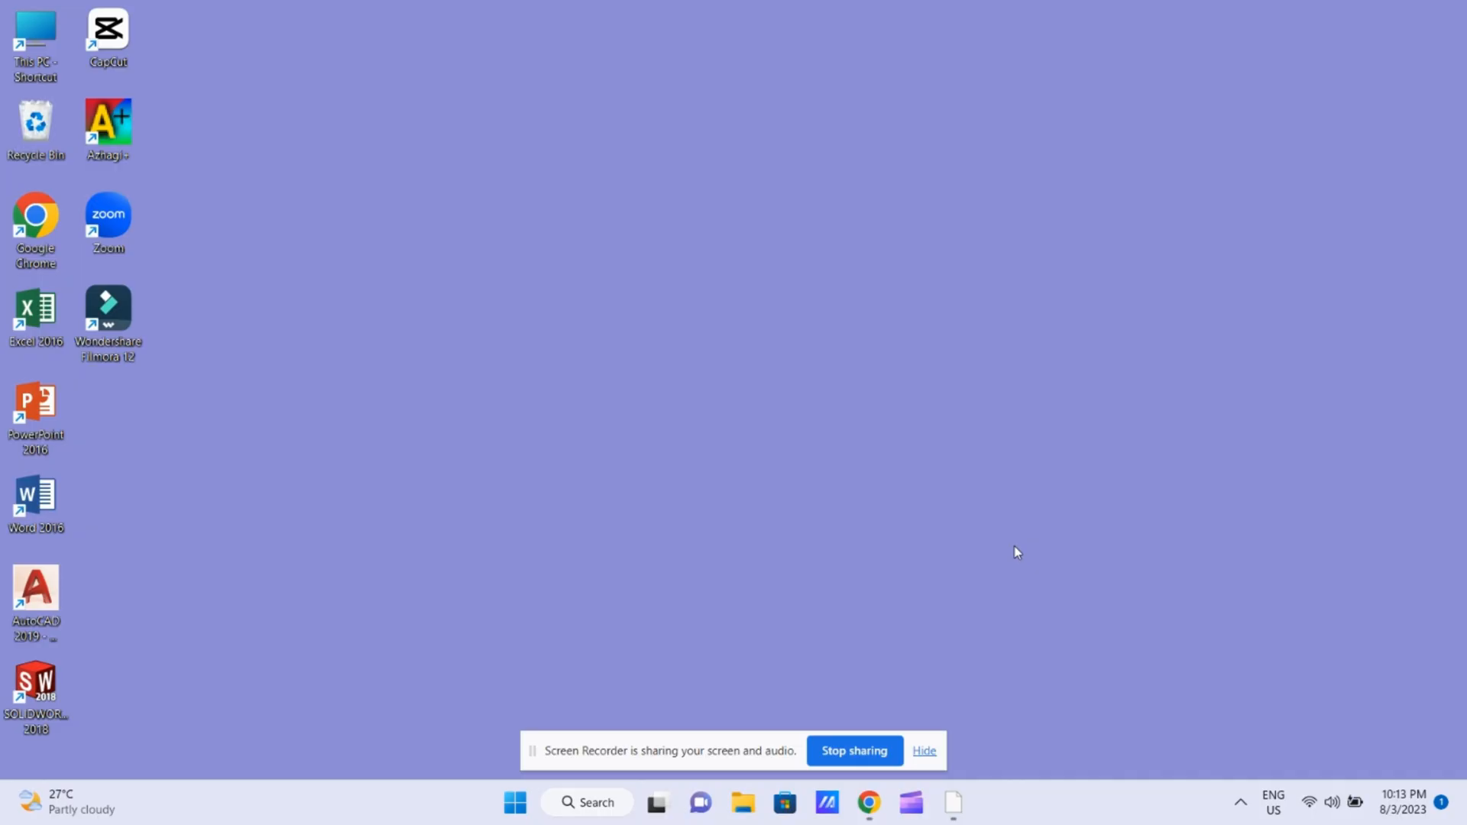
Step: Search Windows for 'contr' and launch Control Panel from the results
left_click(586, 803)
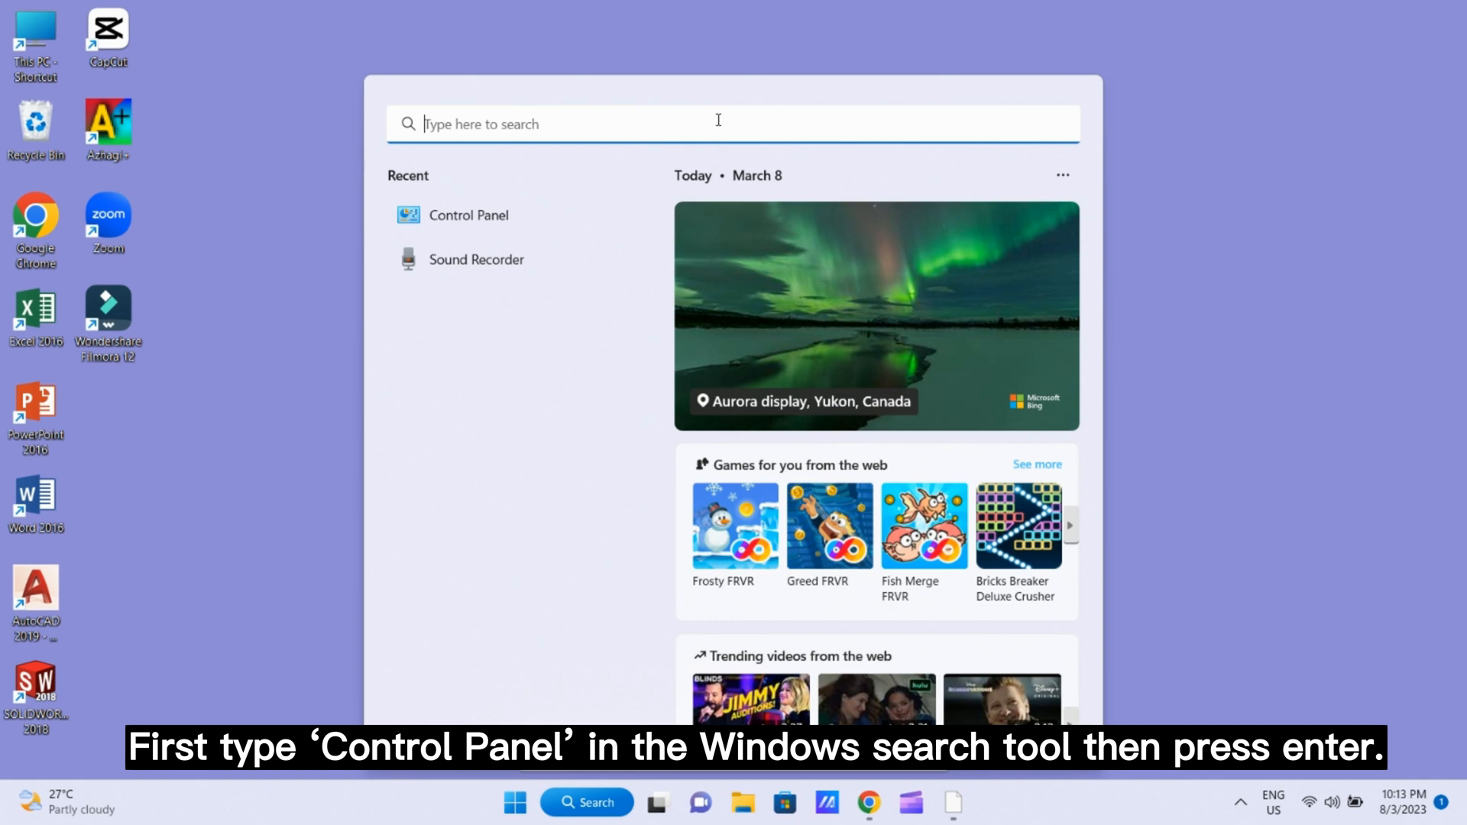
type("control pa")
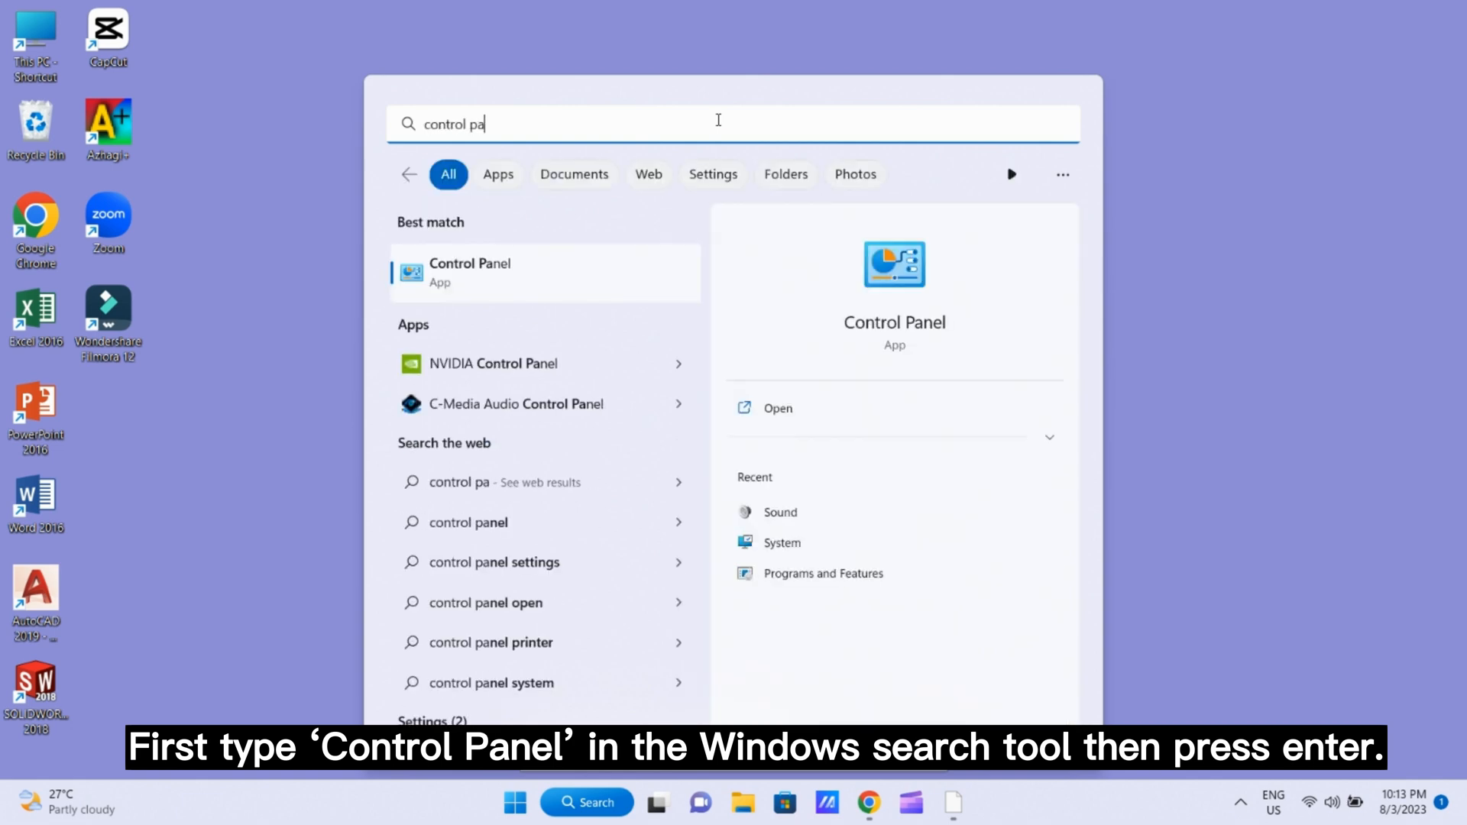
key("enter")
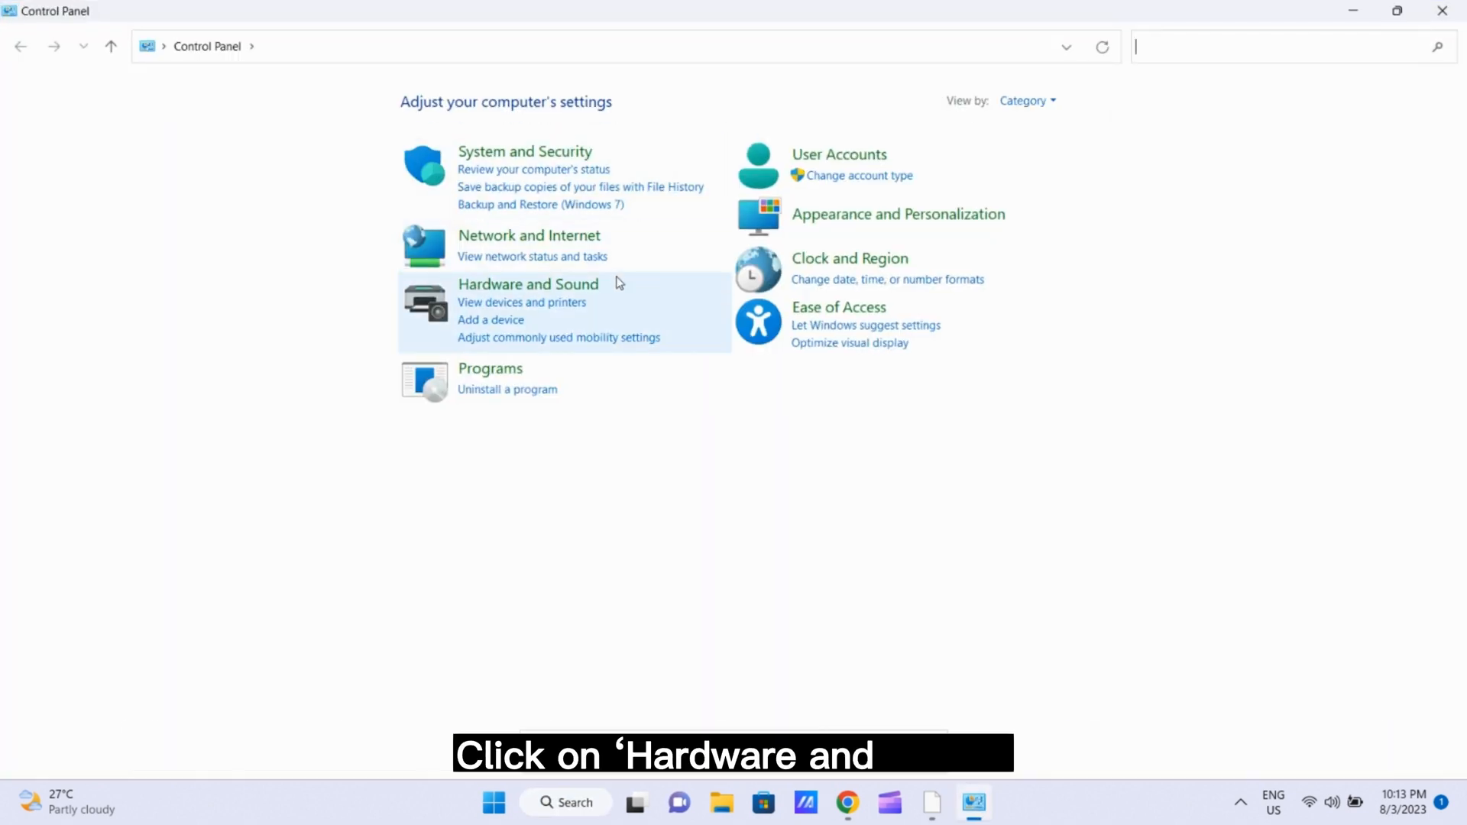
mouse_move(529, 284)
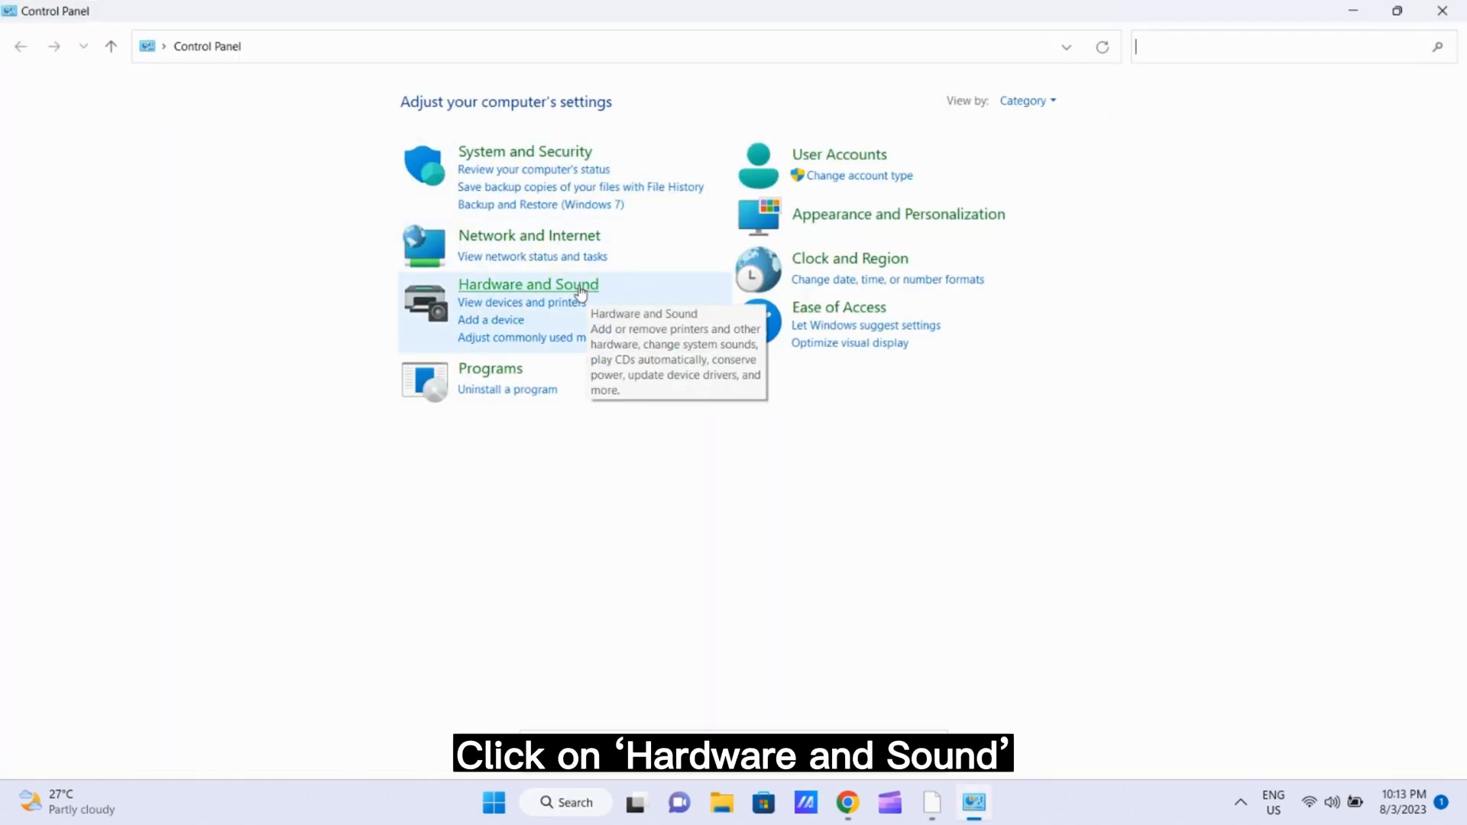
Step: Go to the Hardware and Sound page of Control Panel
left_click(527, 284)
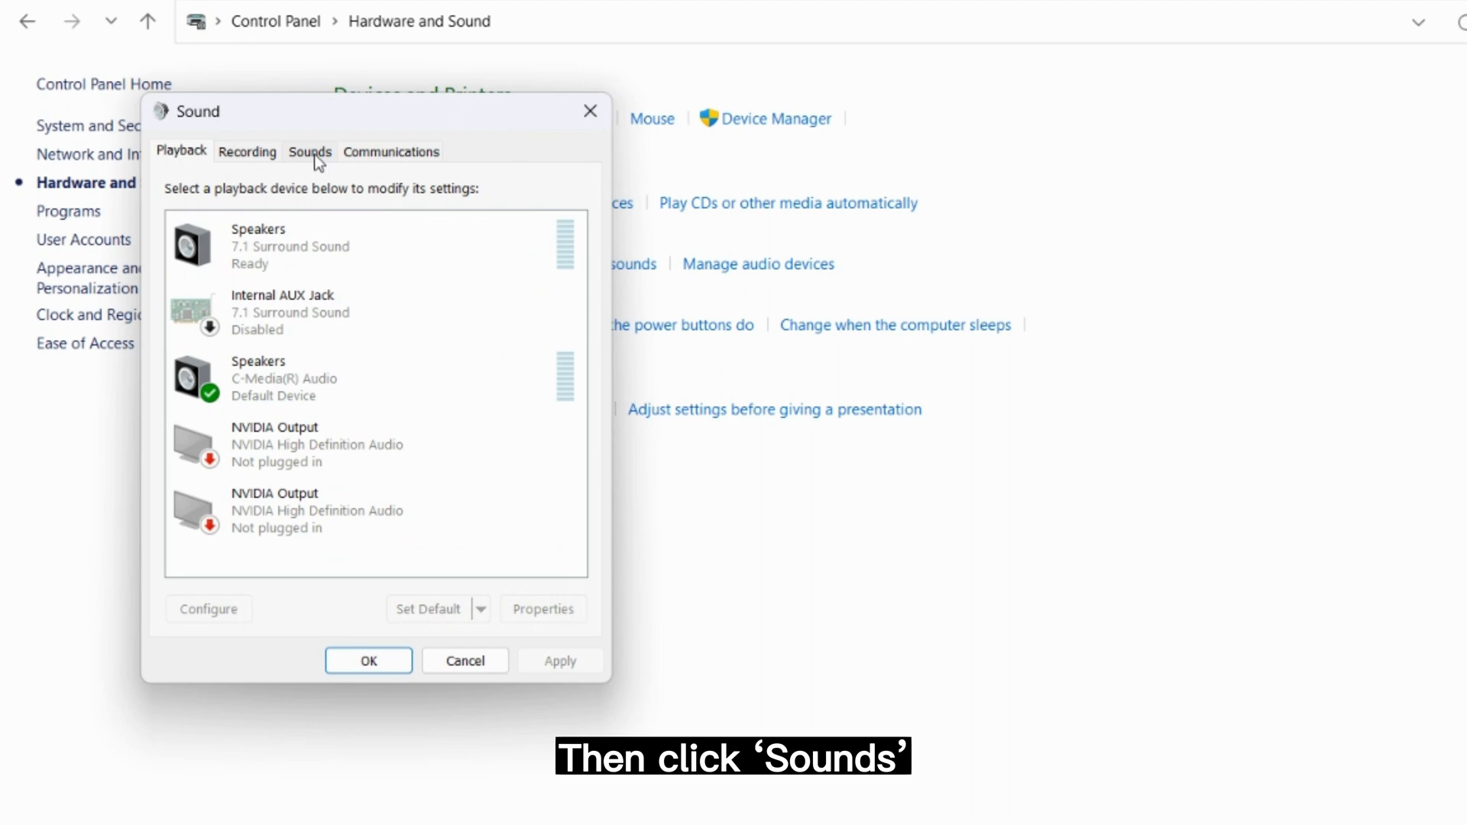
Step: On the Sounds tab, set the Notification event's sound to (None)
left_click(311, 151)
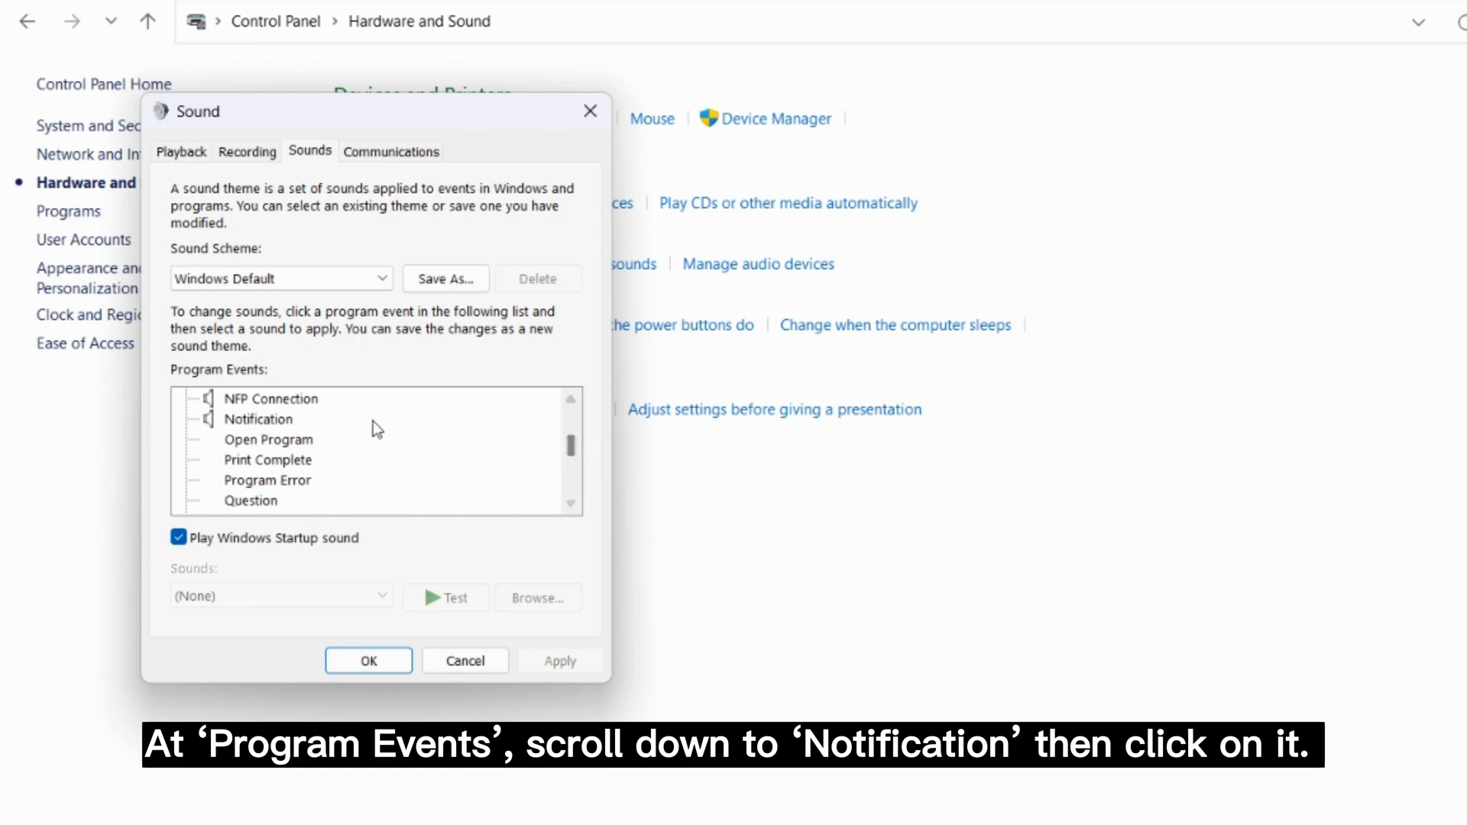
left_click(258, 419)
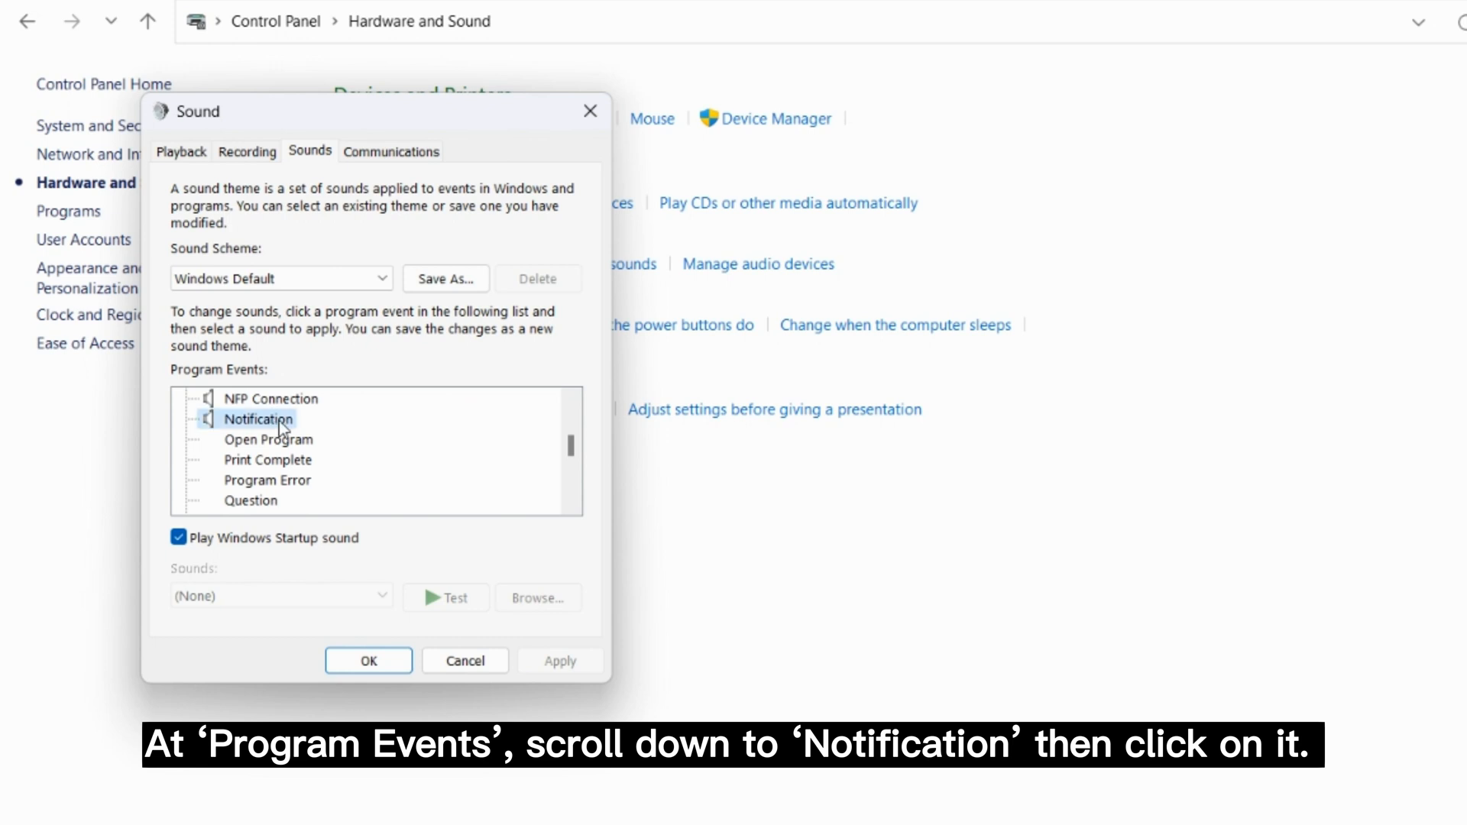
left_click(260, 418)
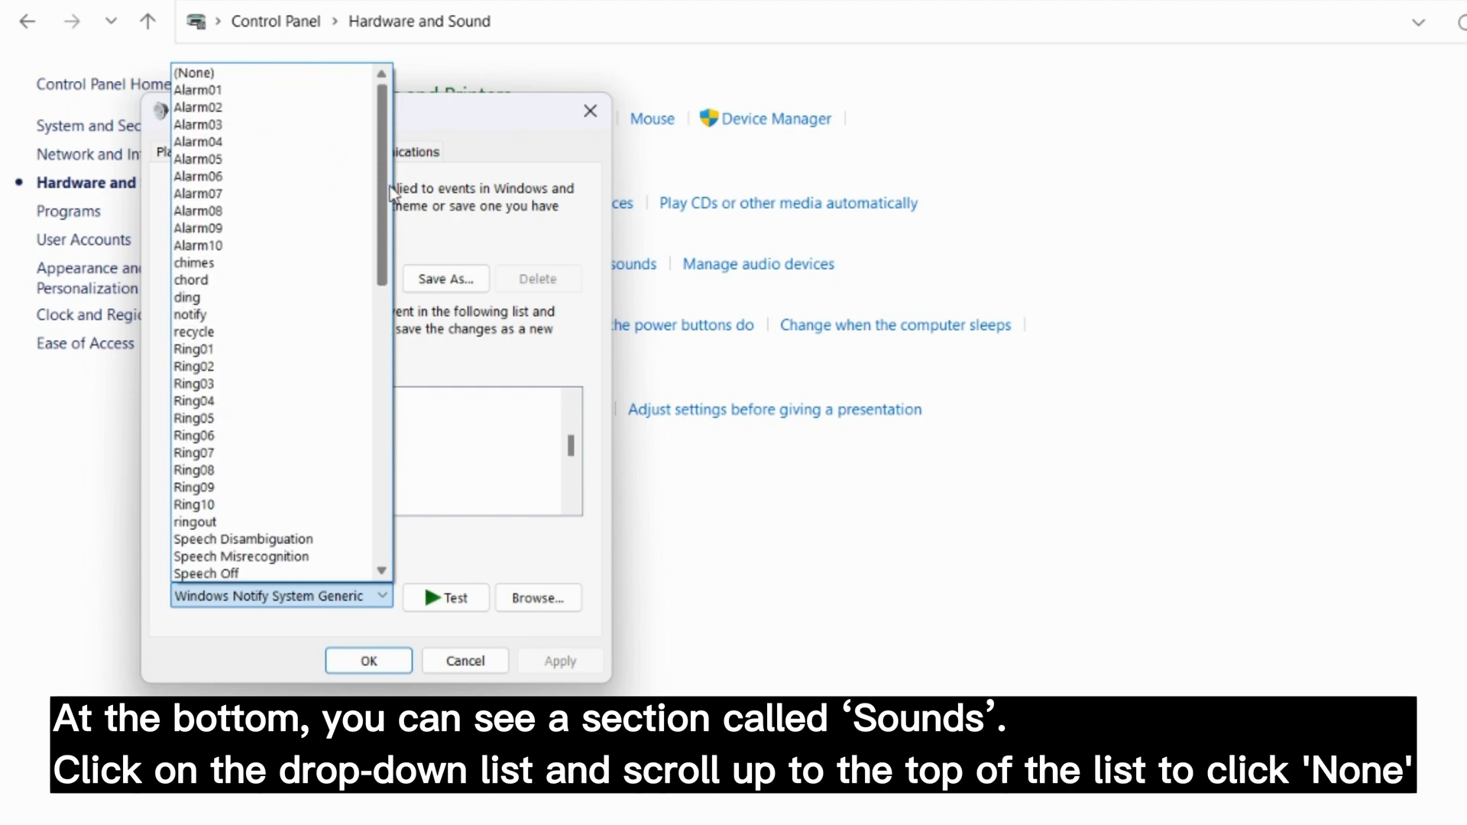
left_click(216, 72)
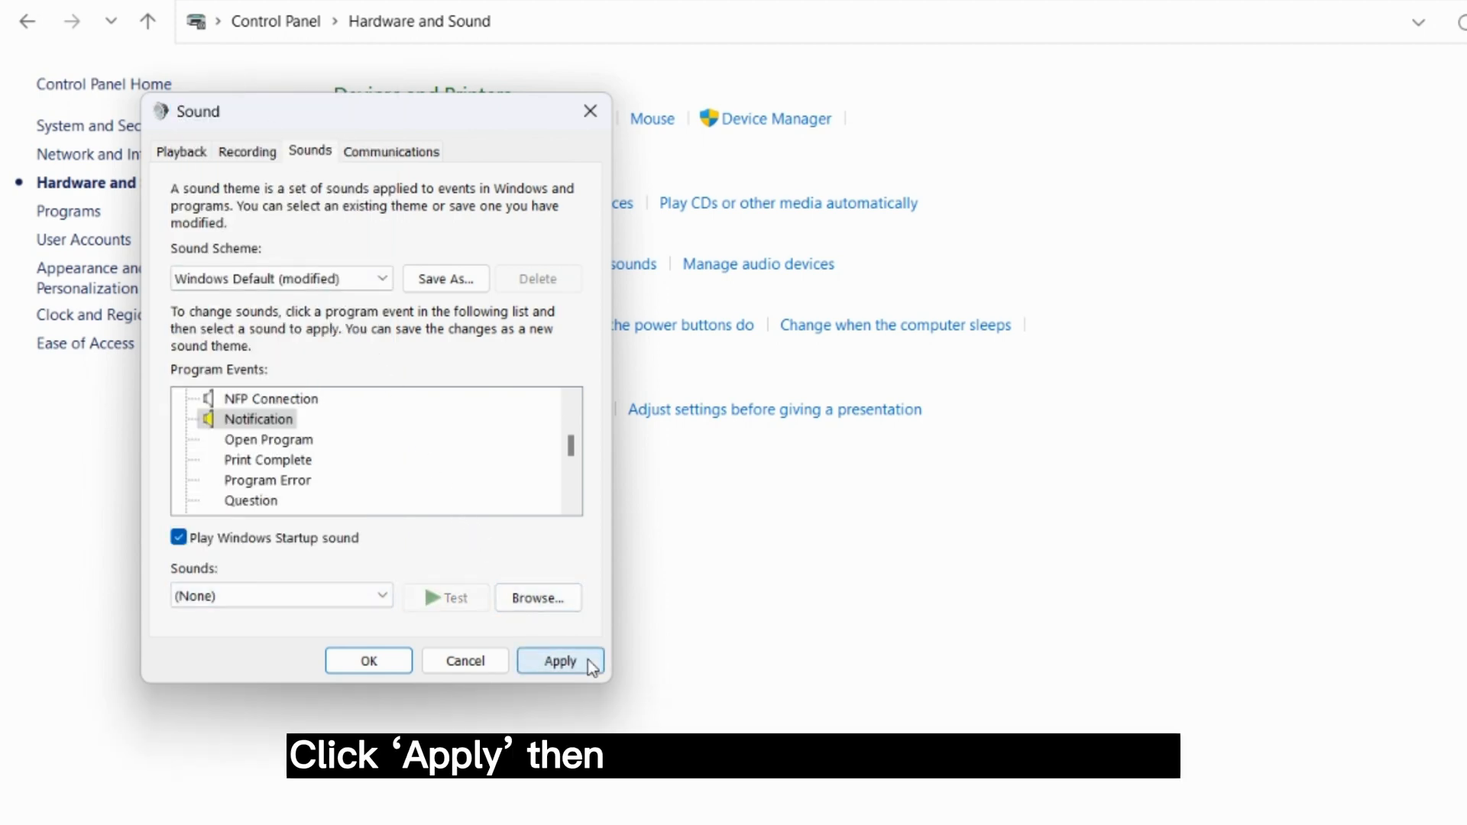
Step: Apply the silenced Notification sound and close the Sound dialog with OK
left_click(559, 660)
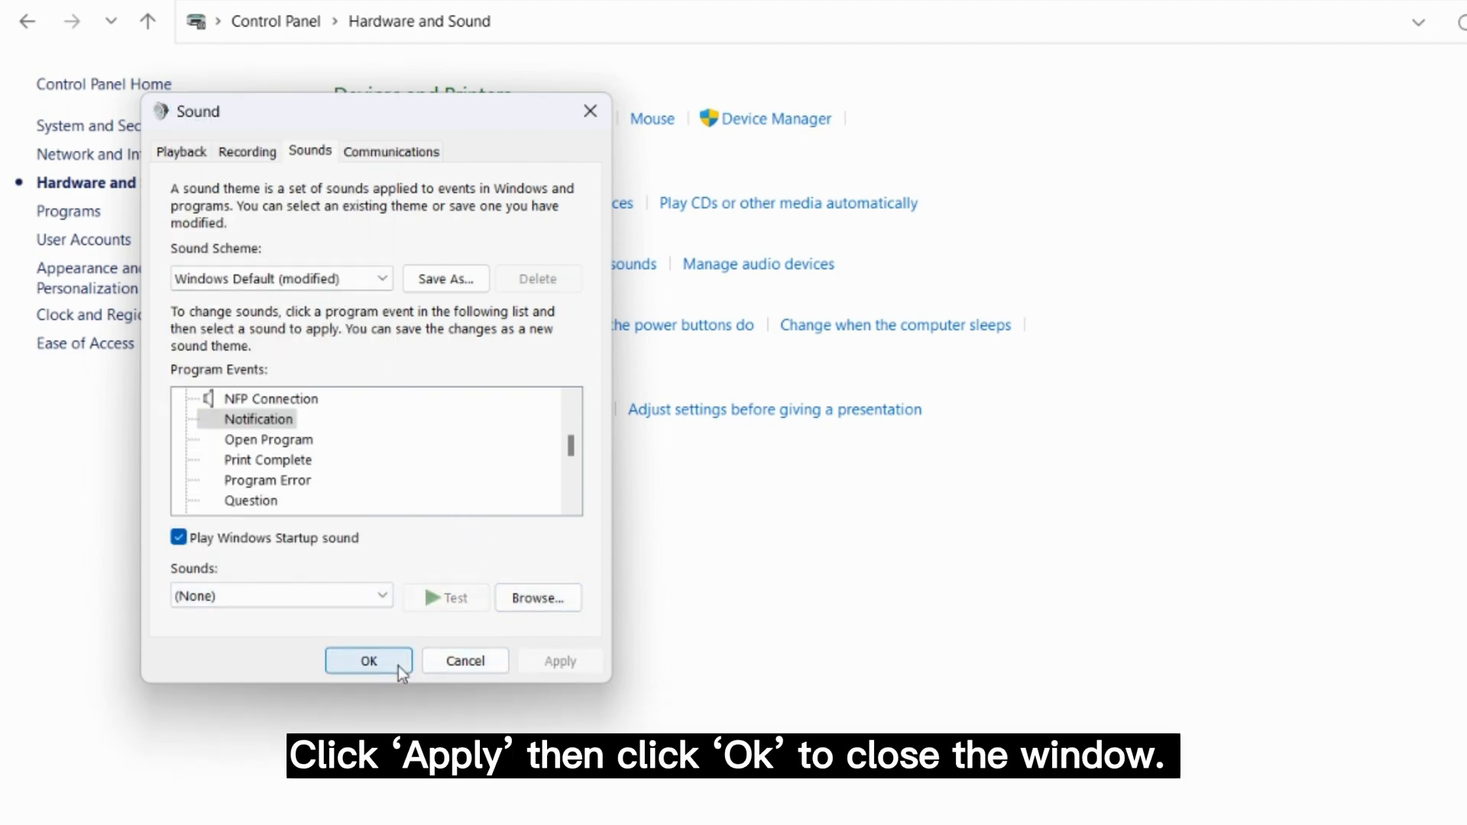
left_click(368, 660)
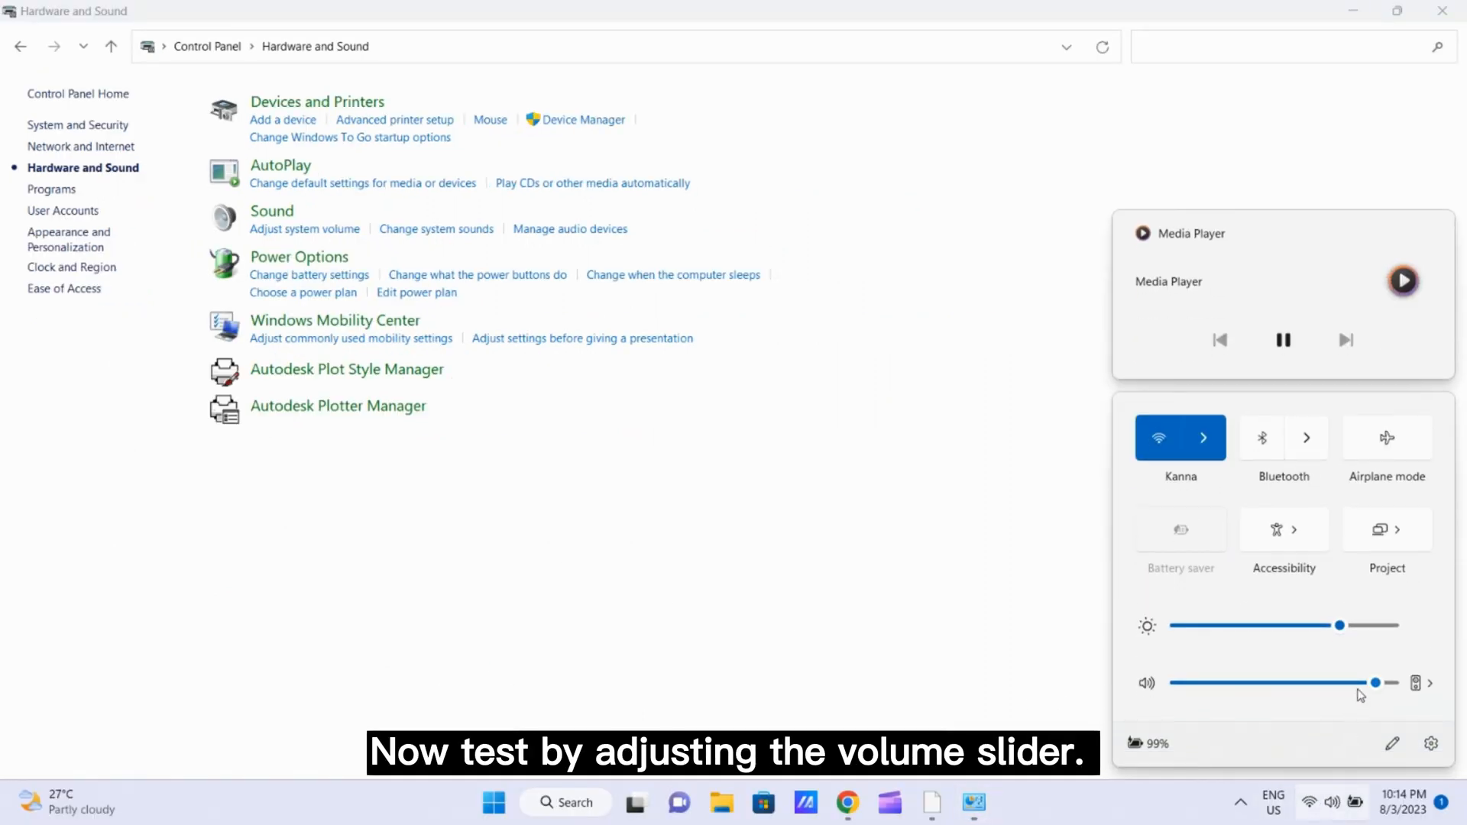
Step: Slide the volume down, back up, and down again to confirm no ding plays
left_click_drag(1374, 682, 1299, 681)
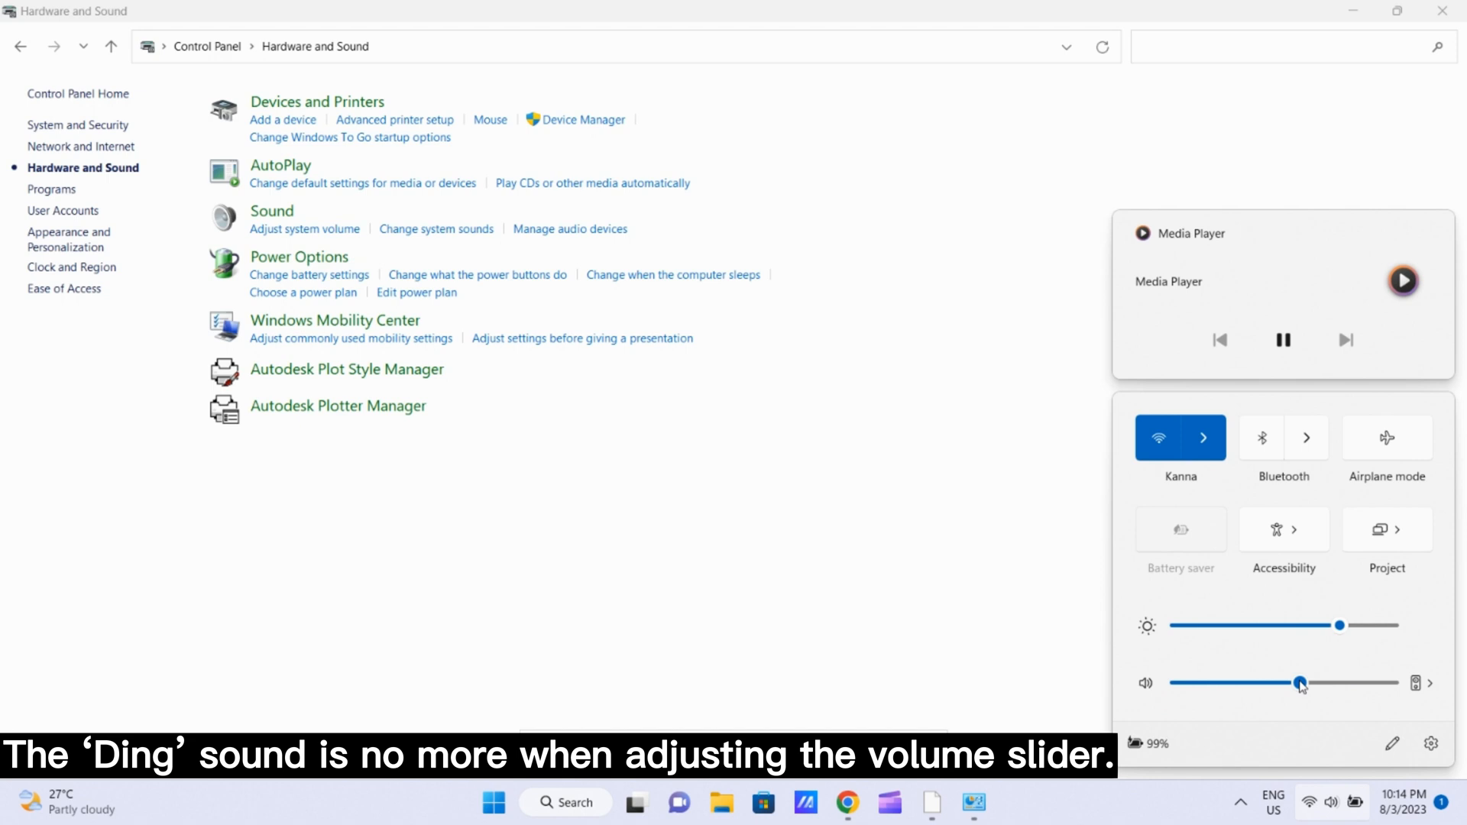
left_click_drag(1300, 684, 1385, 683)
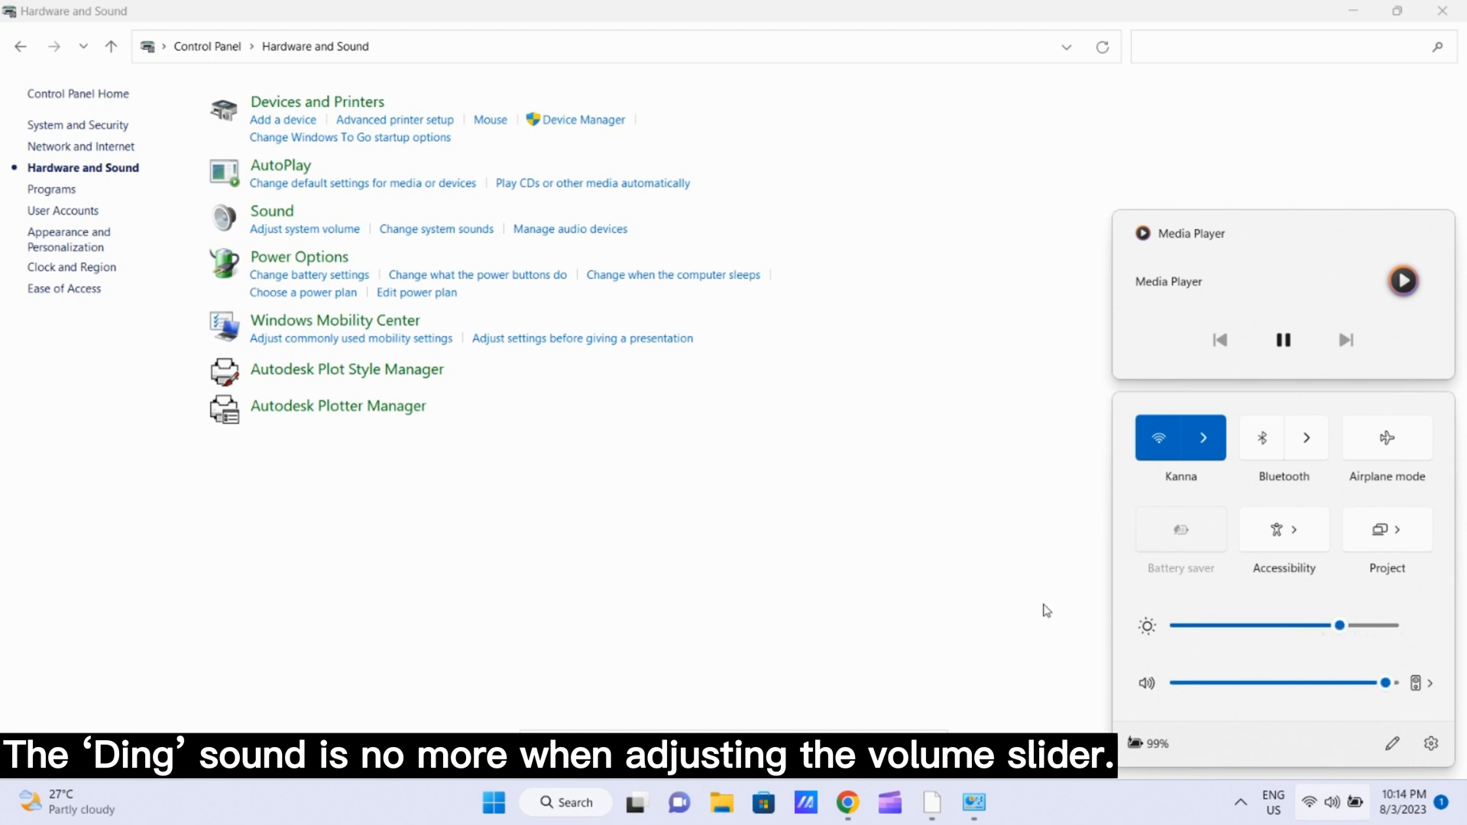
left_click_drag(1380, 683, 1339, 684)
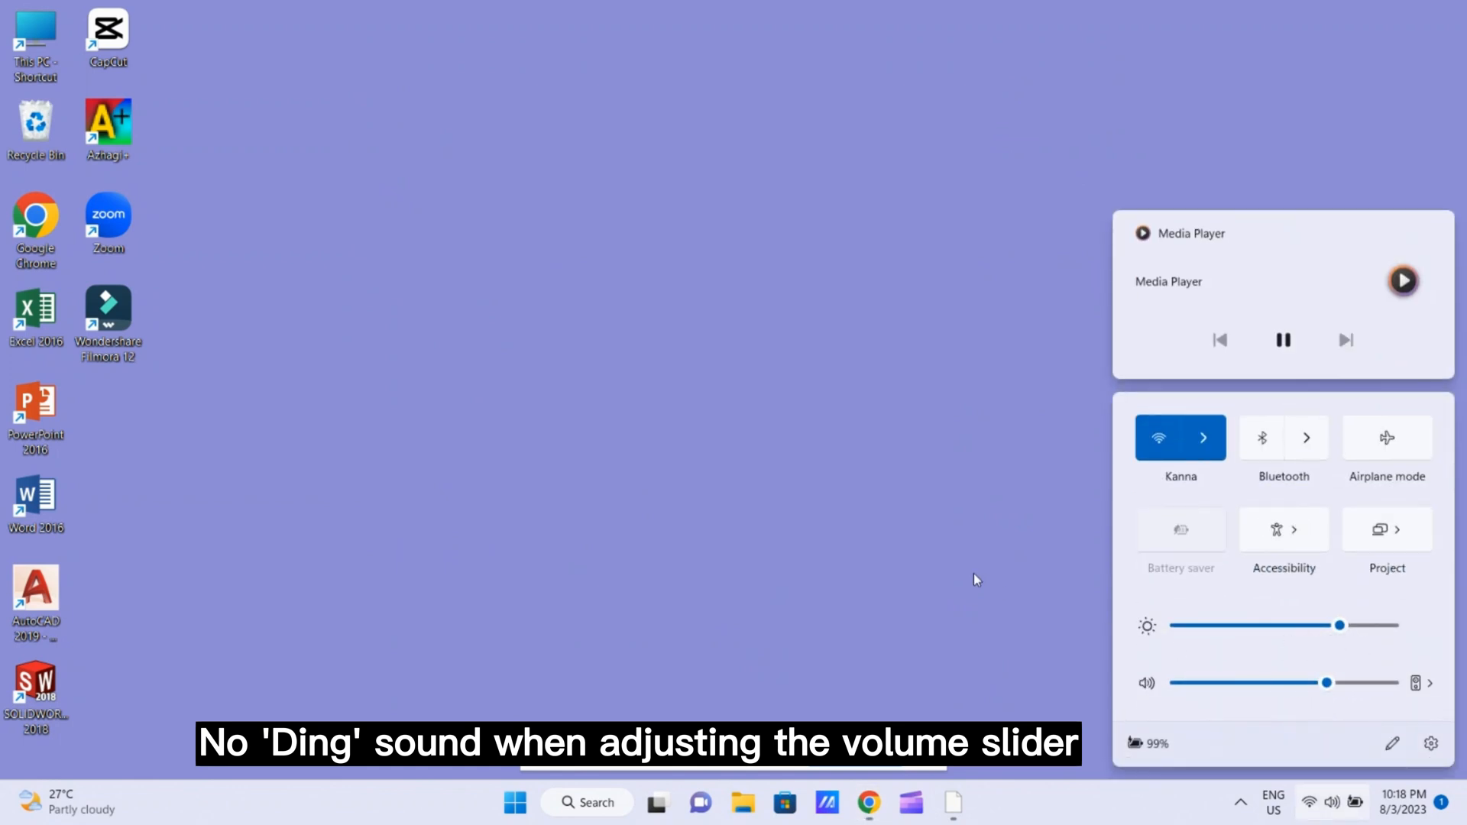
Step: Search Windows for 'control panel' and launch it with Enter
left_click(587, 802)
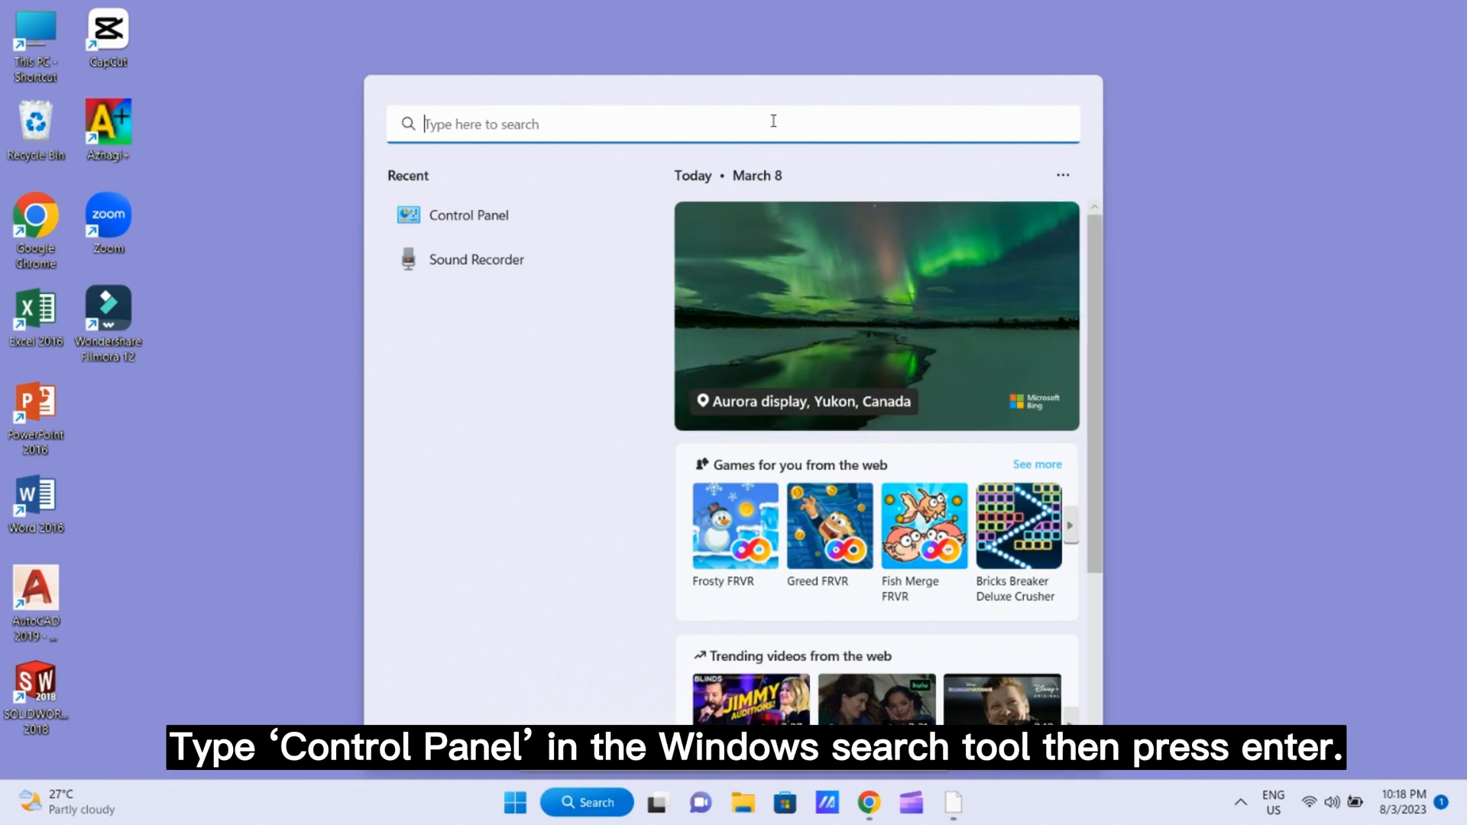
type("control")
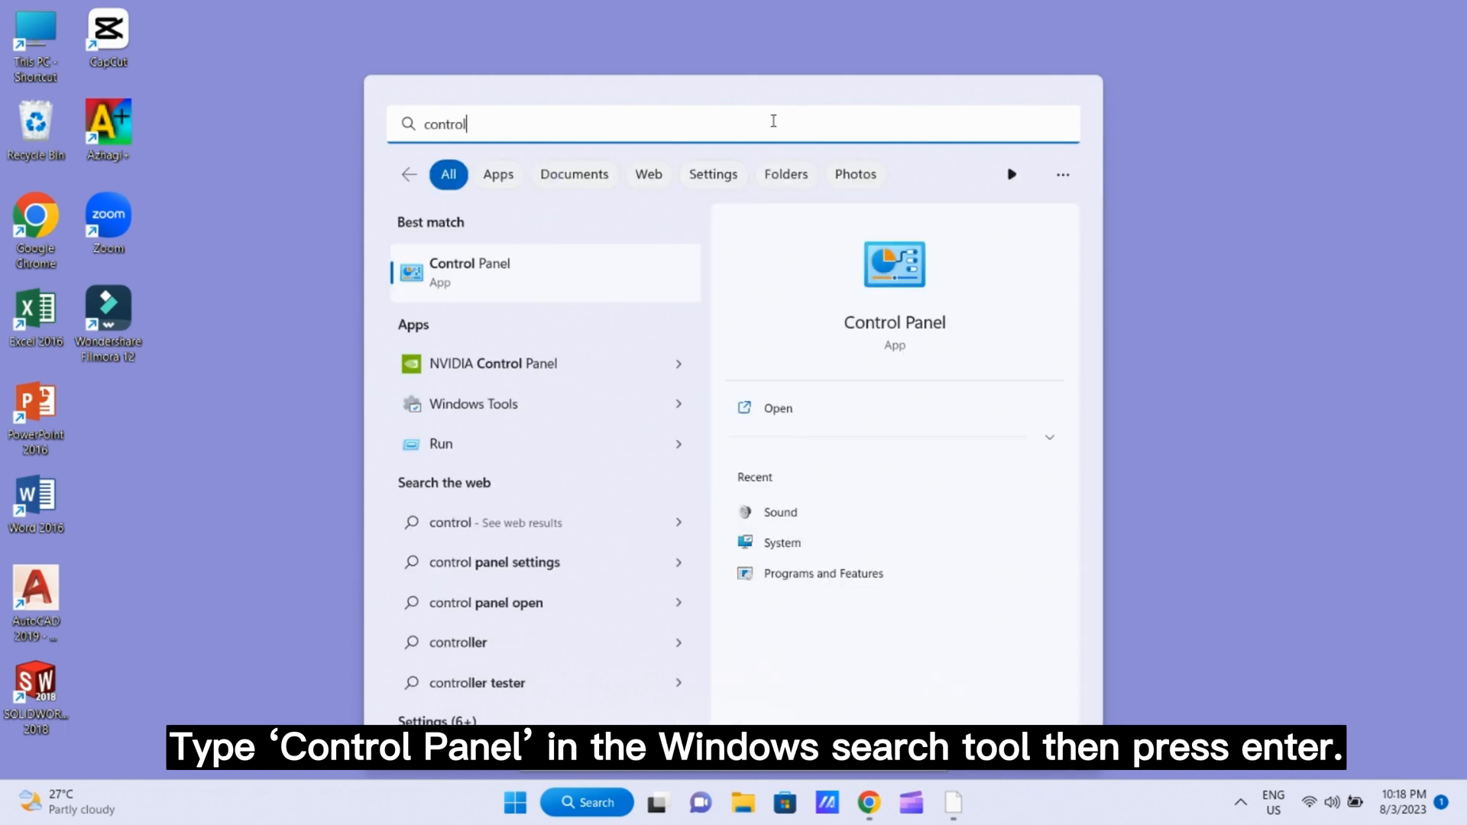
type("panel")
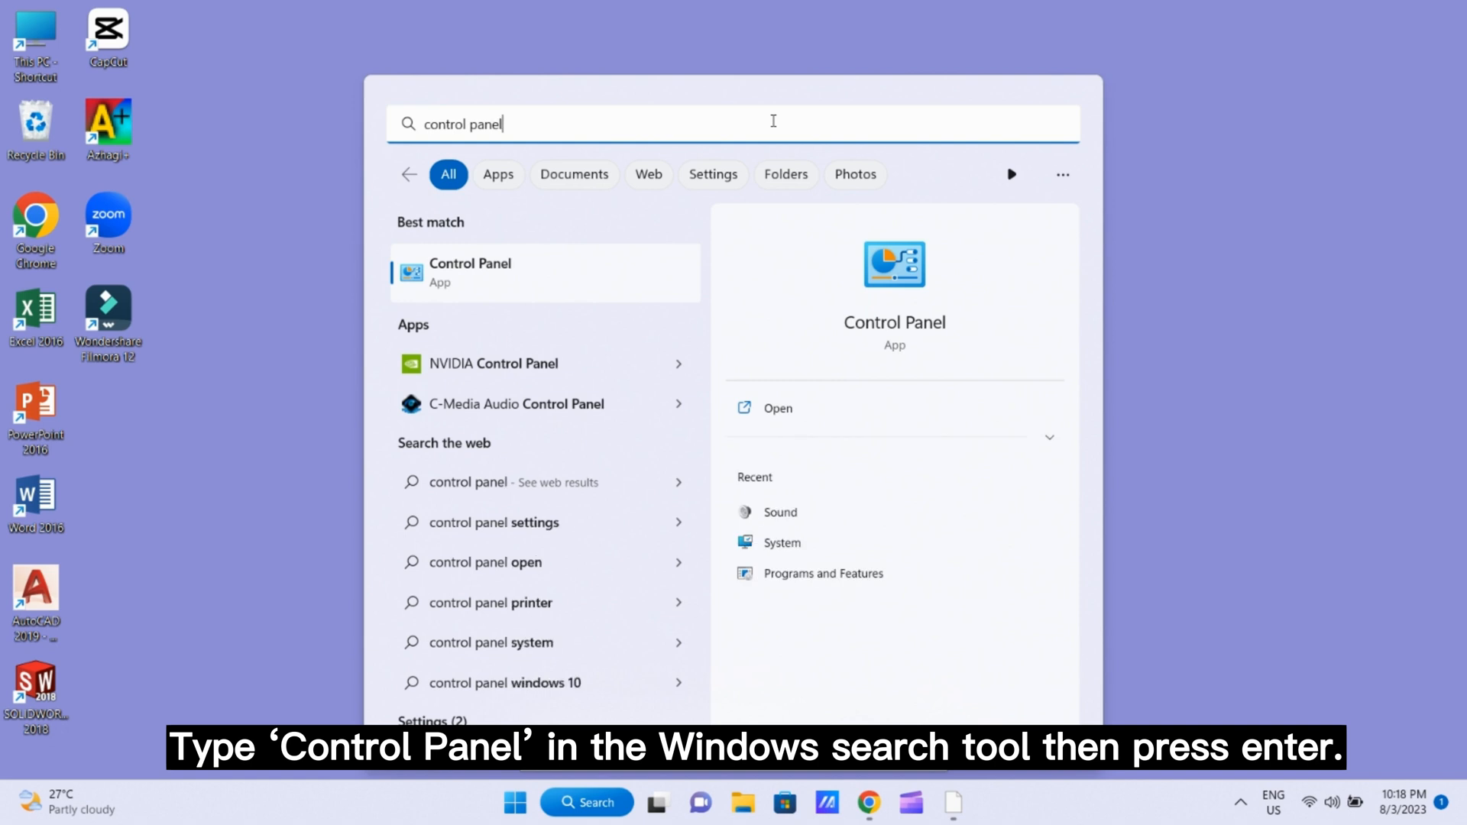
key("enter")
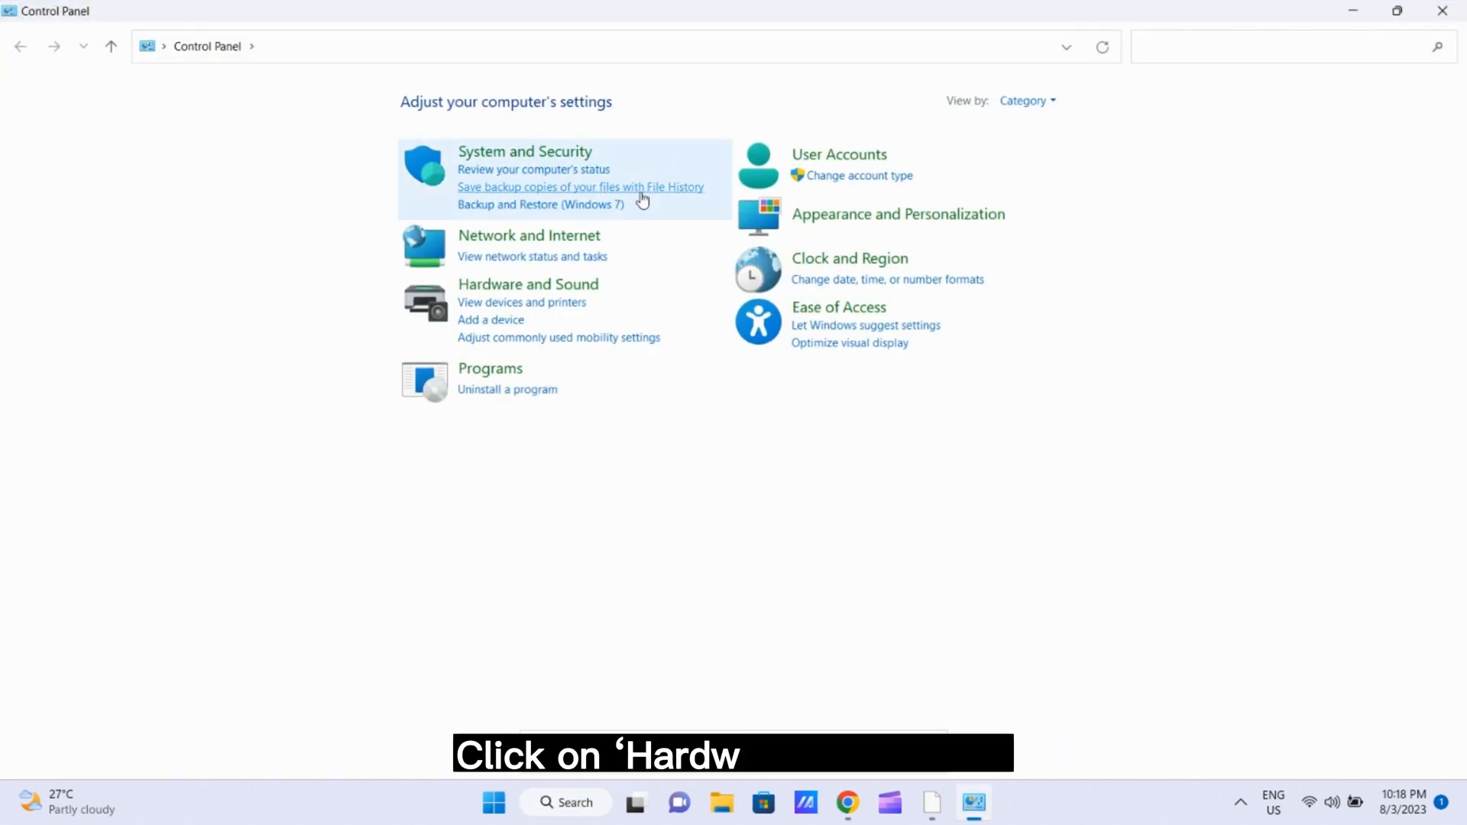
Step: From Hardware and Sound, bring up the Sound dialog listing playback devices
left_click(527, 284)
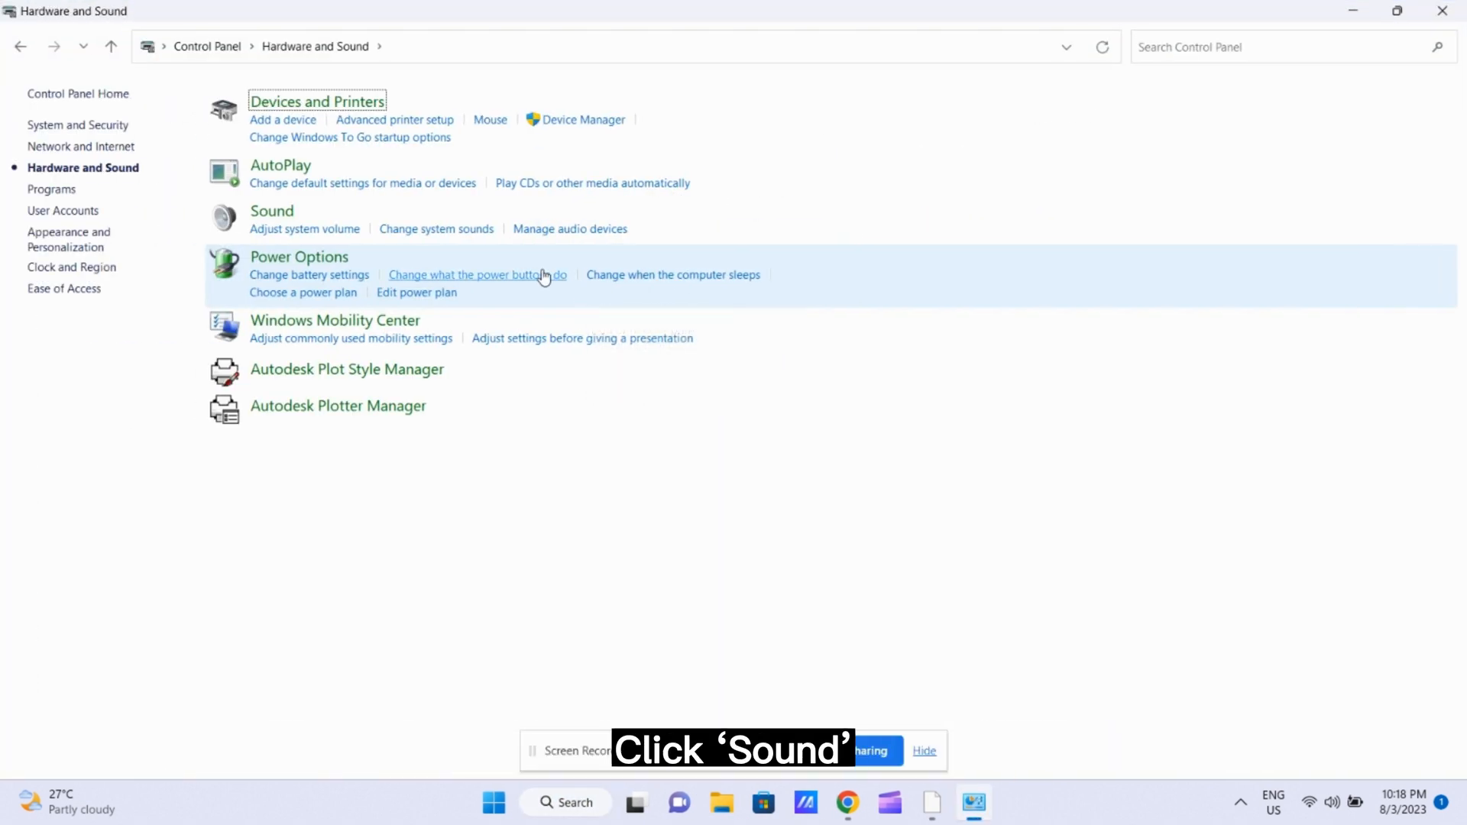
left_click(272, 211)
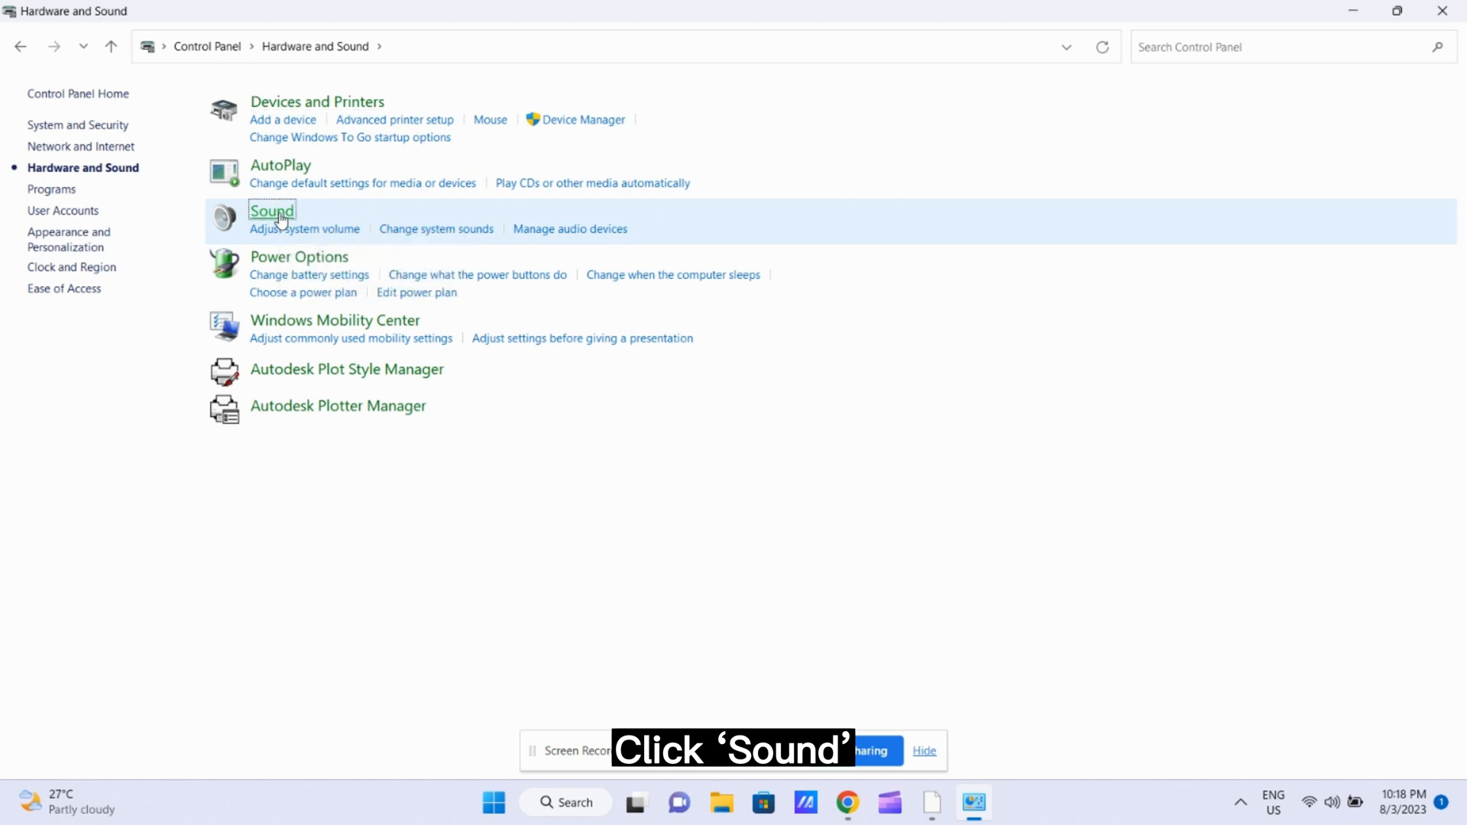
left_click(272, 211)
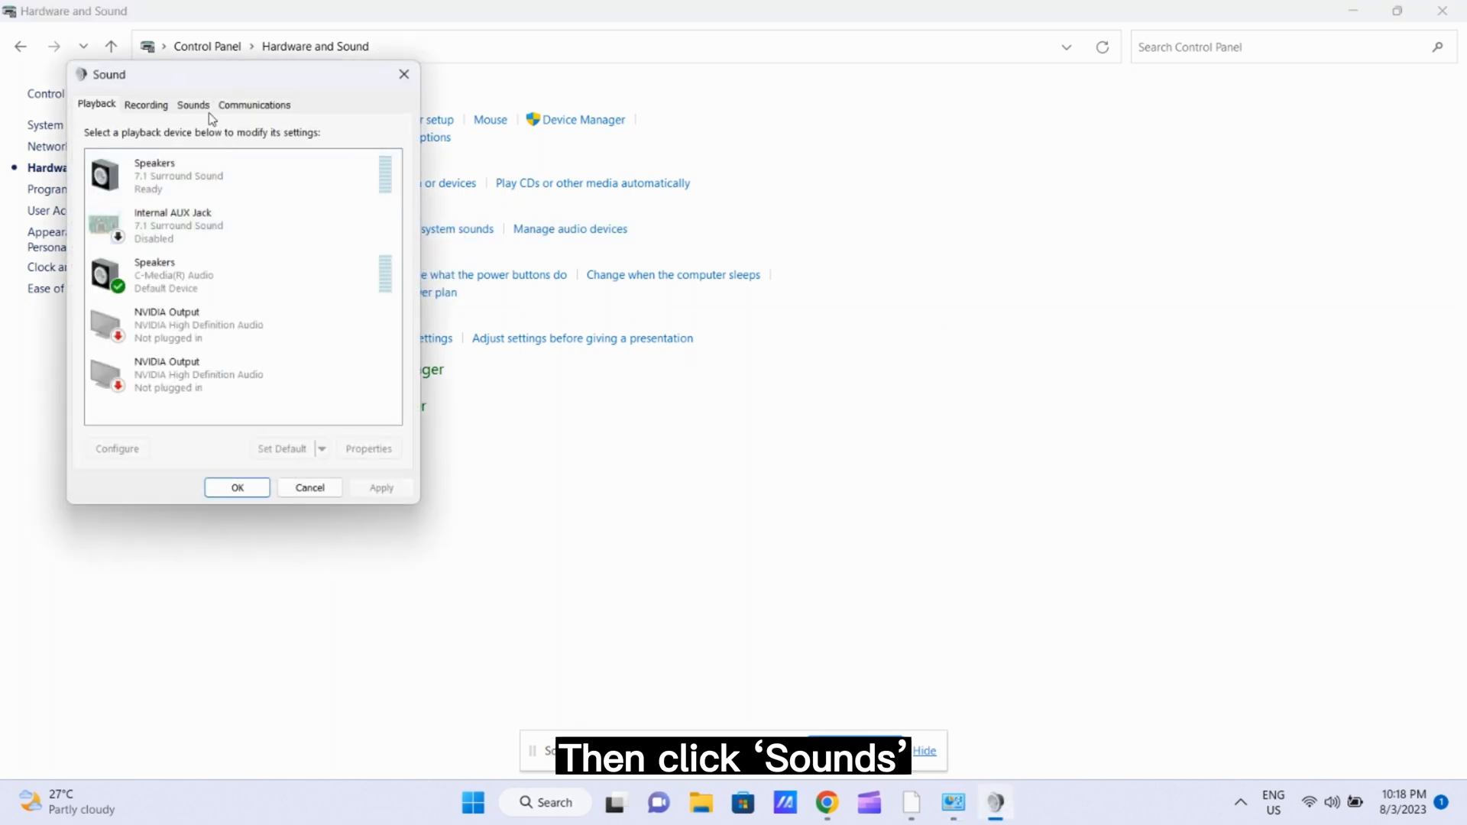
Step: Set the Sound Scheme back to Windows Default, apply it and close the dialog
left_click(192, 103)
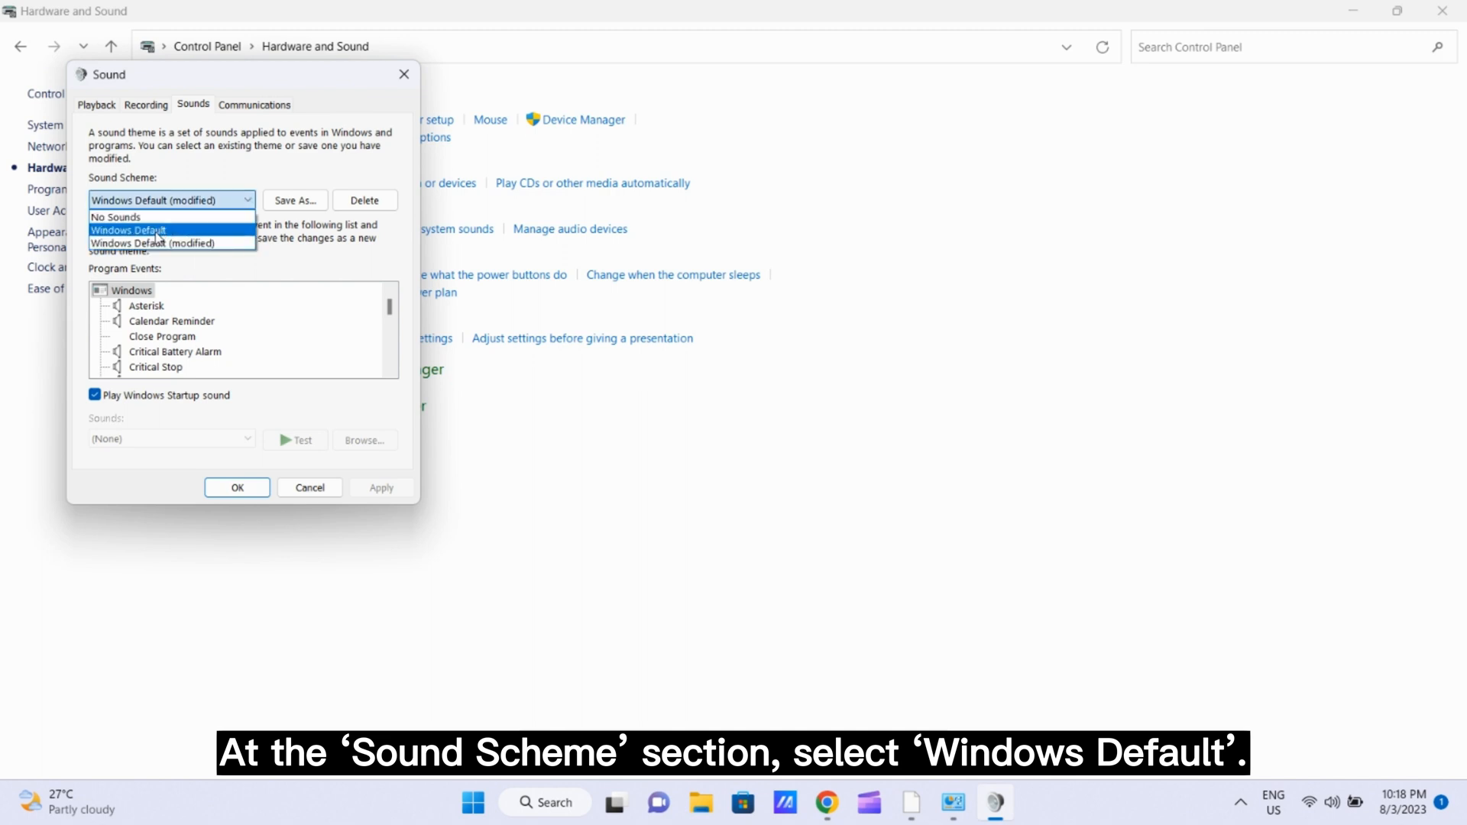
left_click(128, 231)
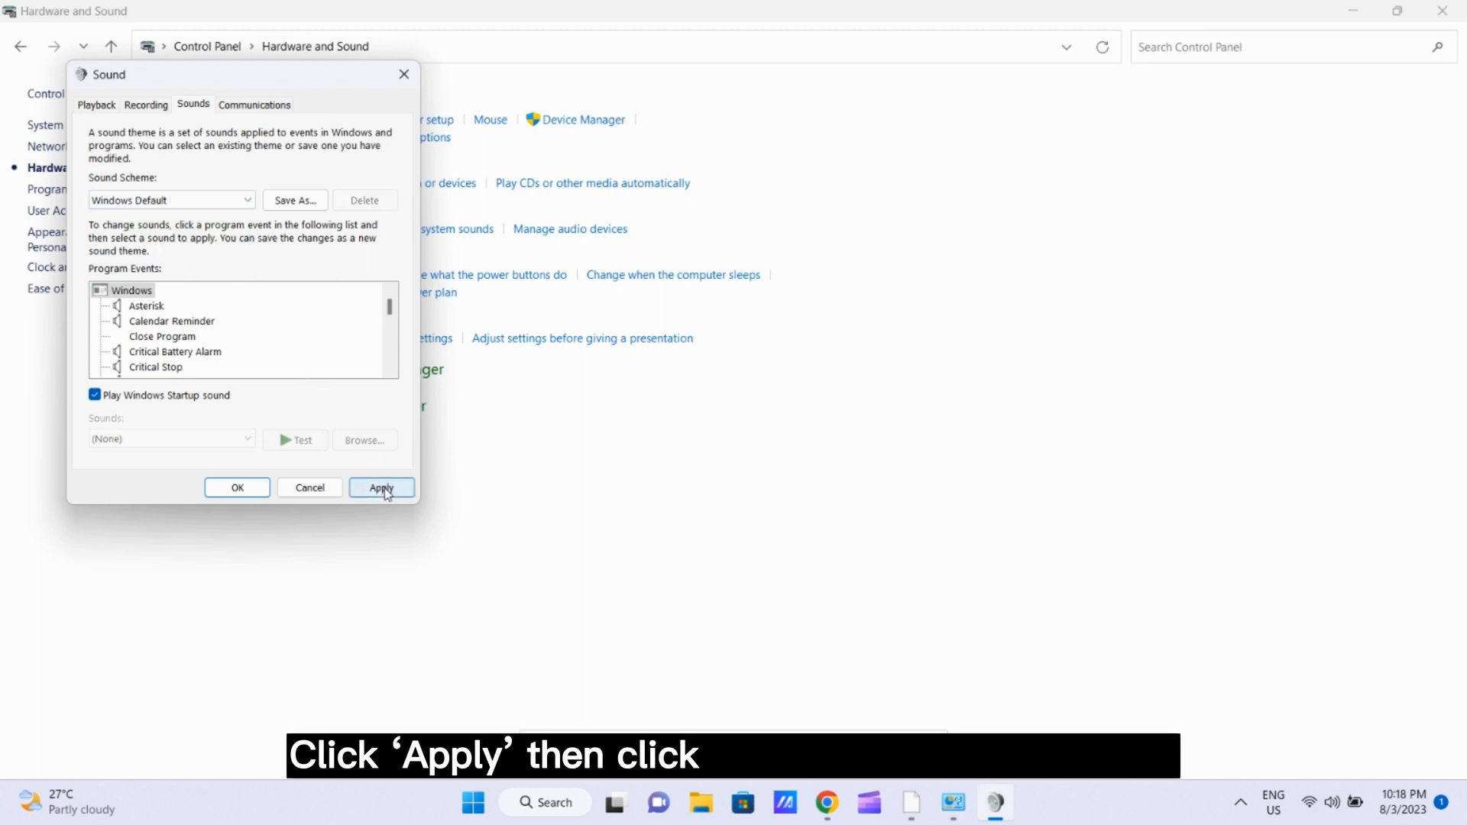
left_click(380, 488)
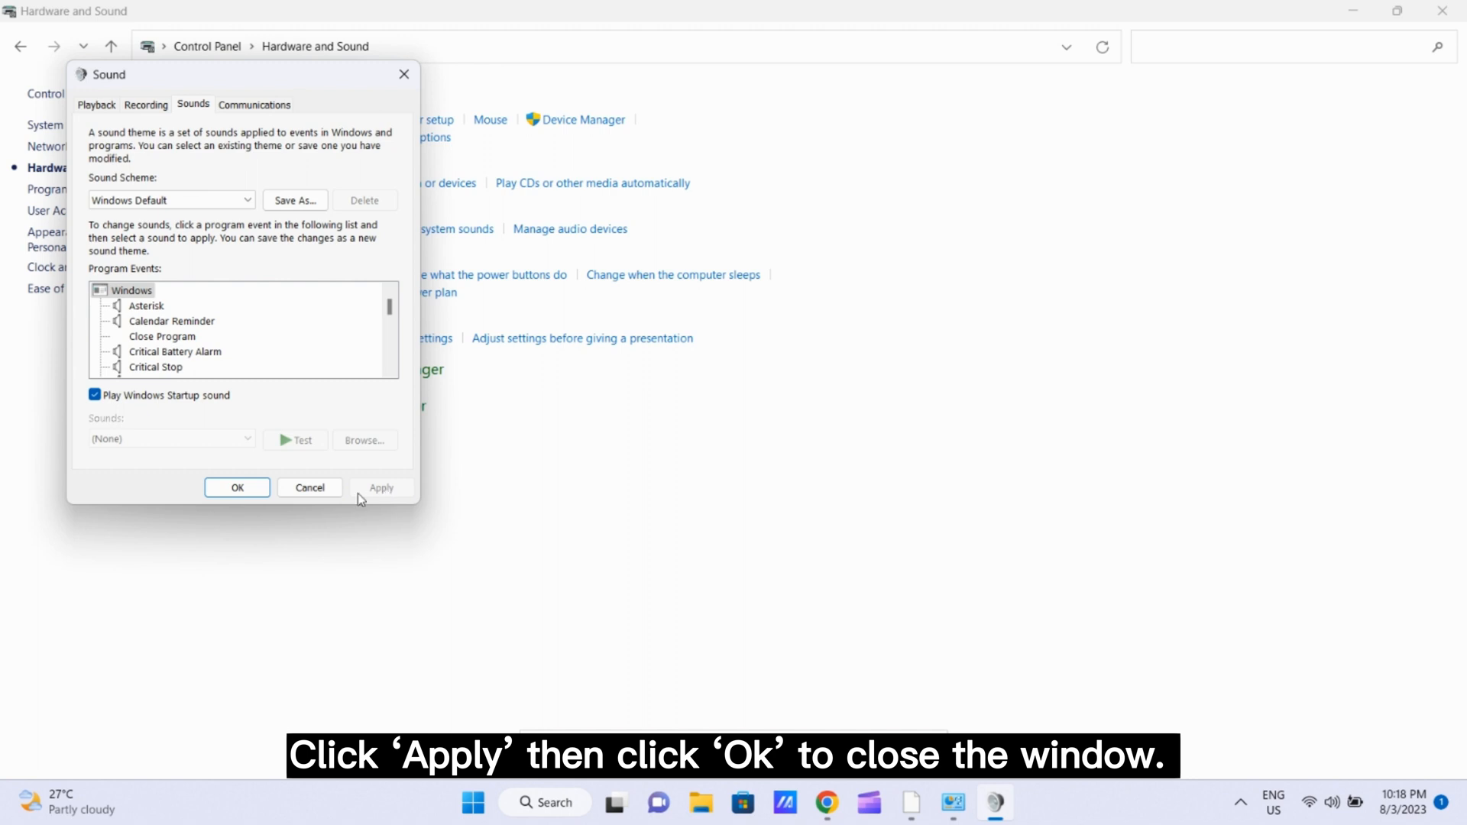
left_click(237, 488)
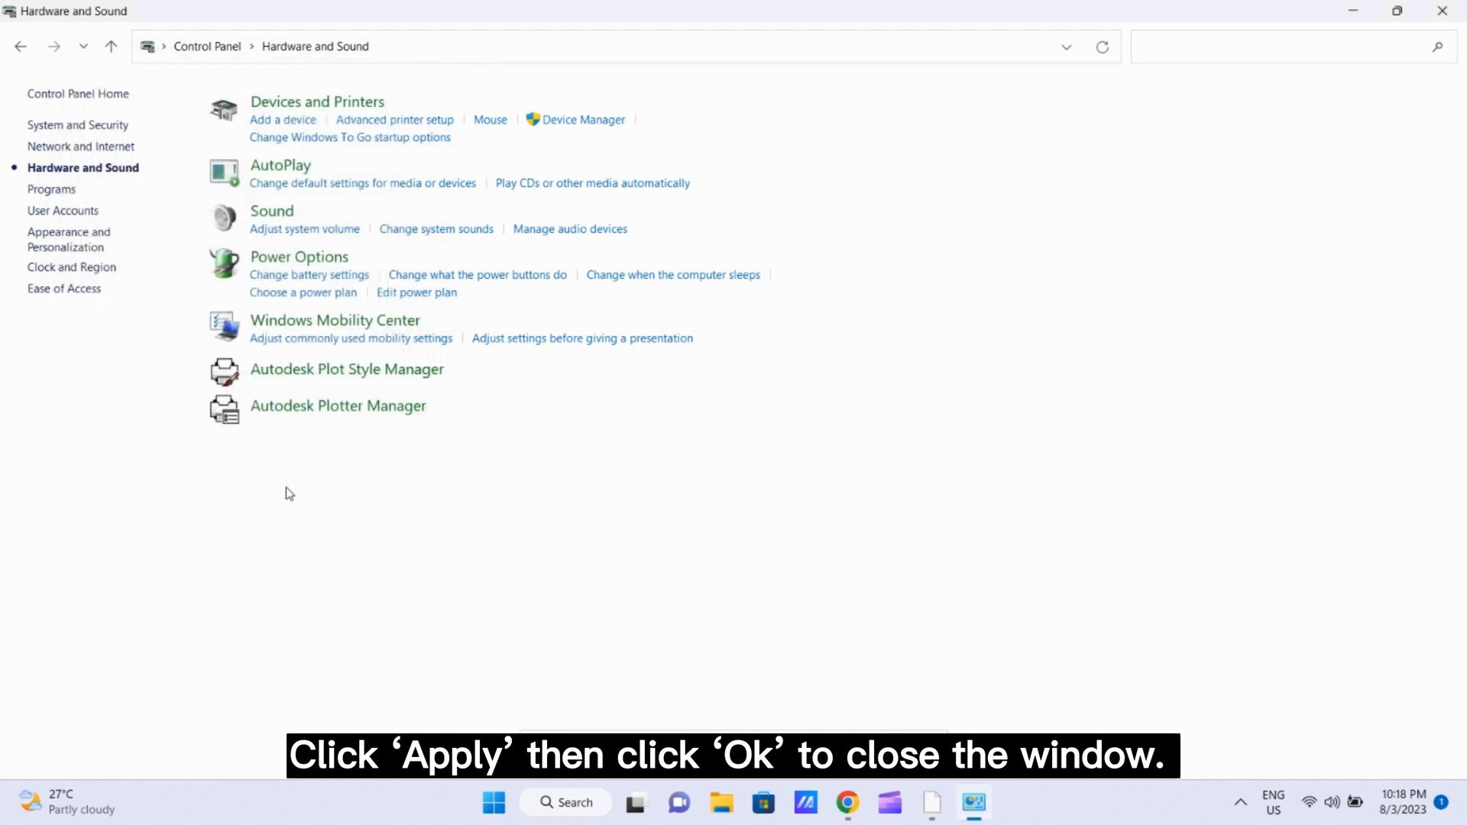
Step: Move the Quick Settings volume slider to hear the ding return
left_click(1314, 803)
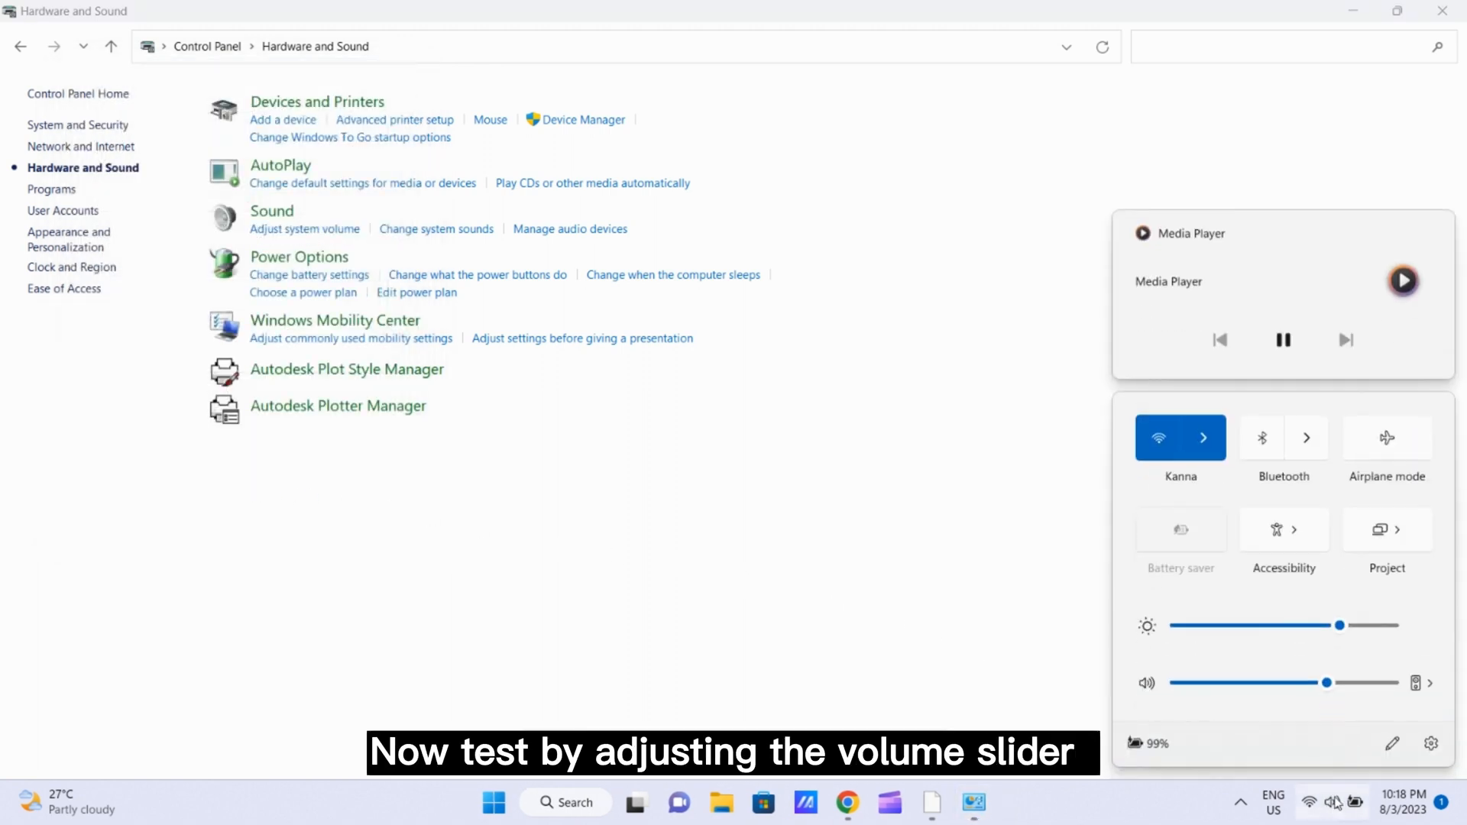
left_click_drag(1326, 682, 1361, 681)
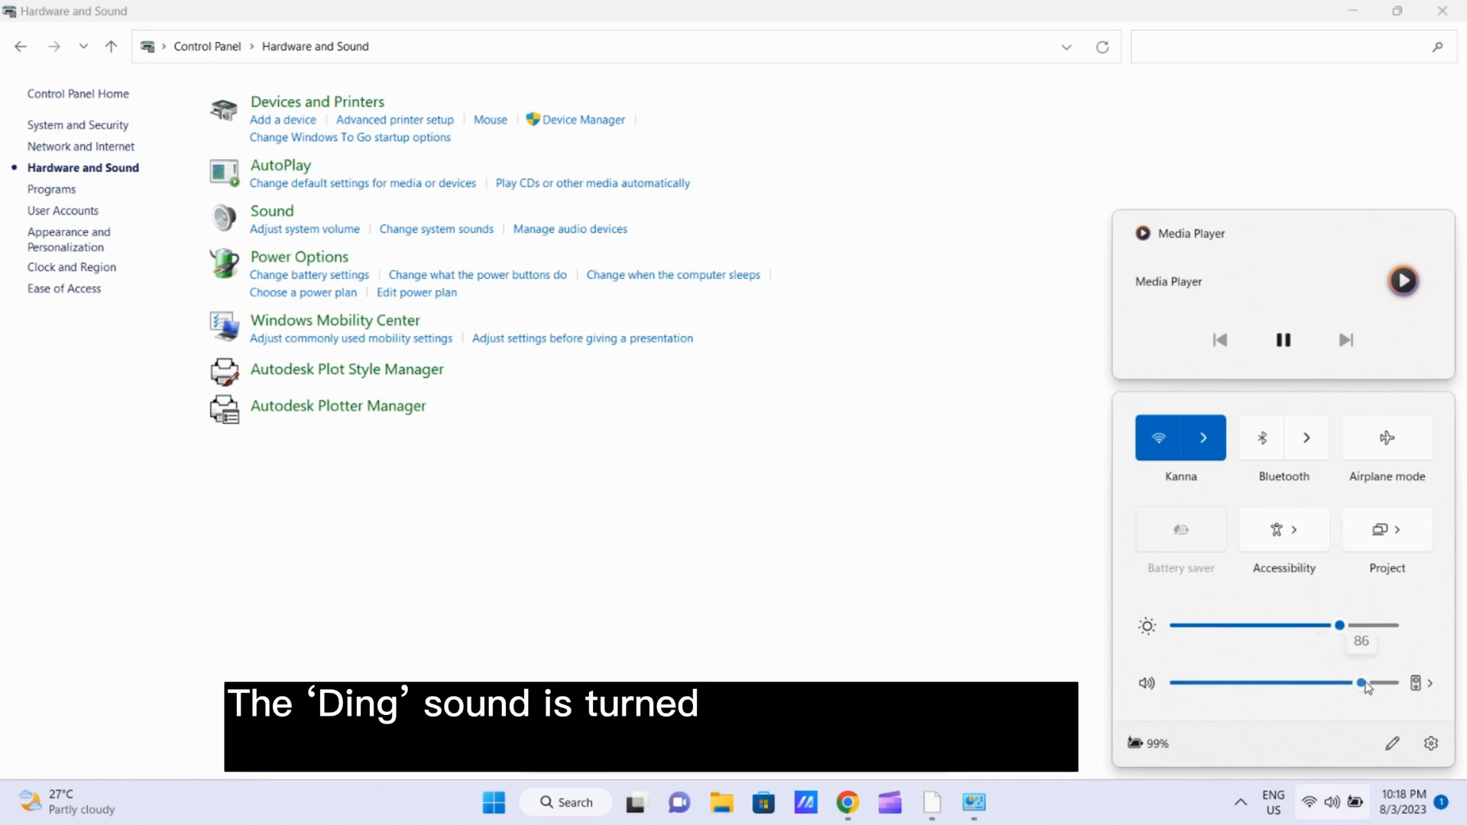